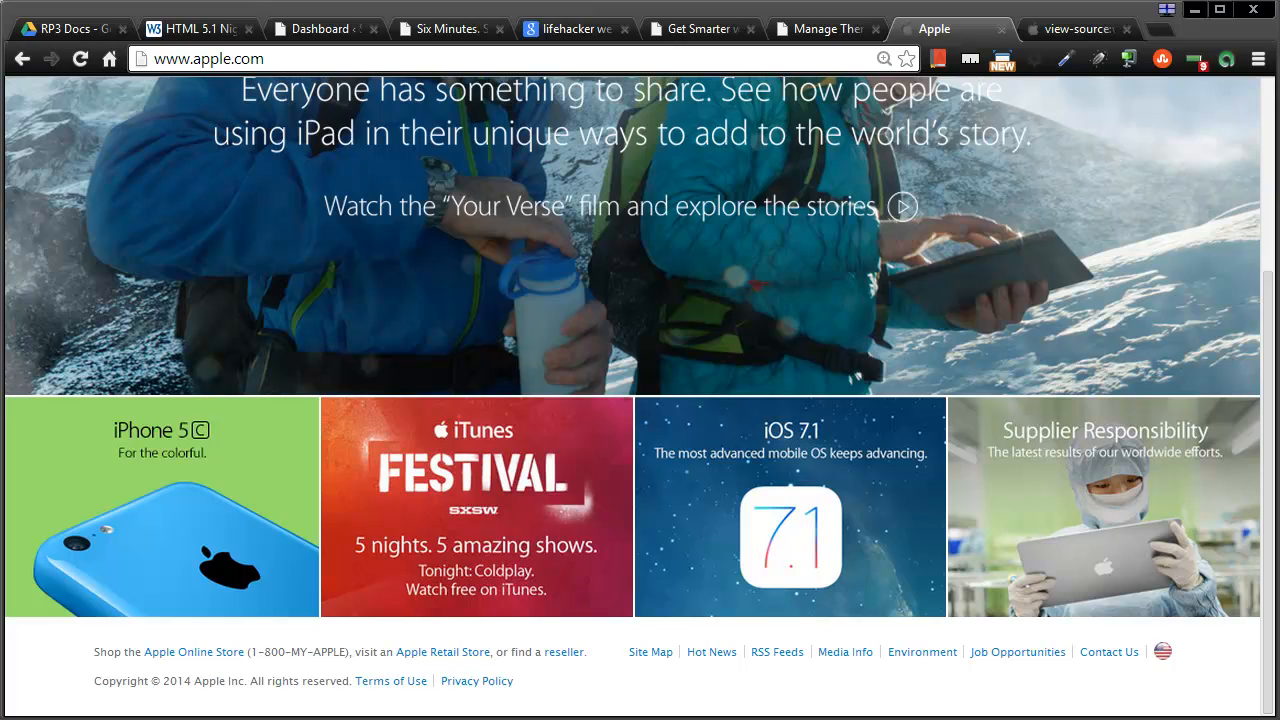
{"action": "mouse_move", "coordinate": [1270, 300]}
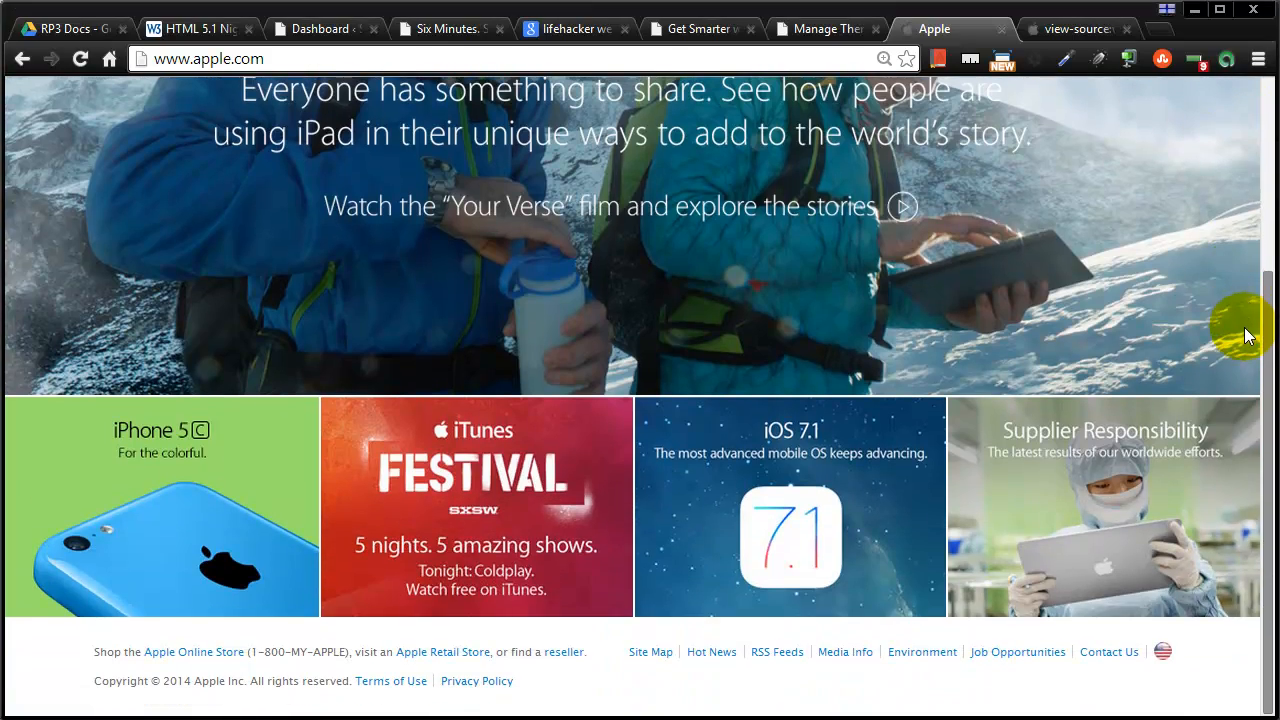
Step: Scroll the Apple homepage and measure a 1440 × 98 pixel banner area with the page ruler
{"action": "scroll", "scroll_direction": "up", "scroll_amount": 3}
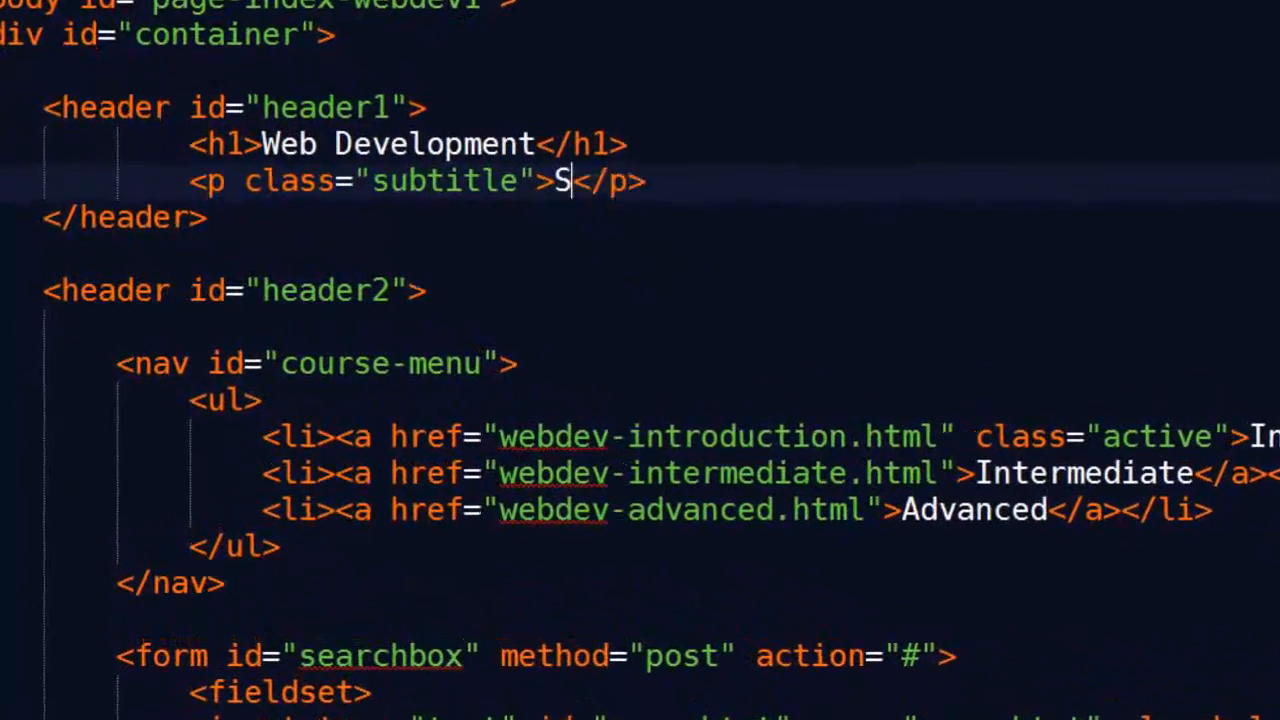
{"action": "type", "text": "ix Minutes. Smarter."}
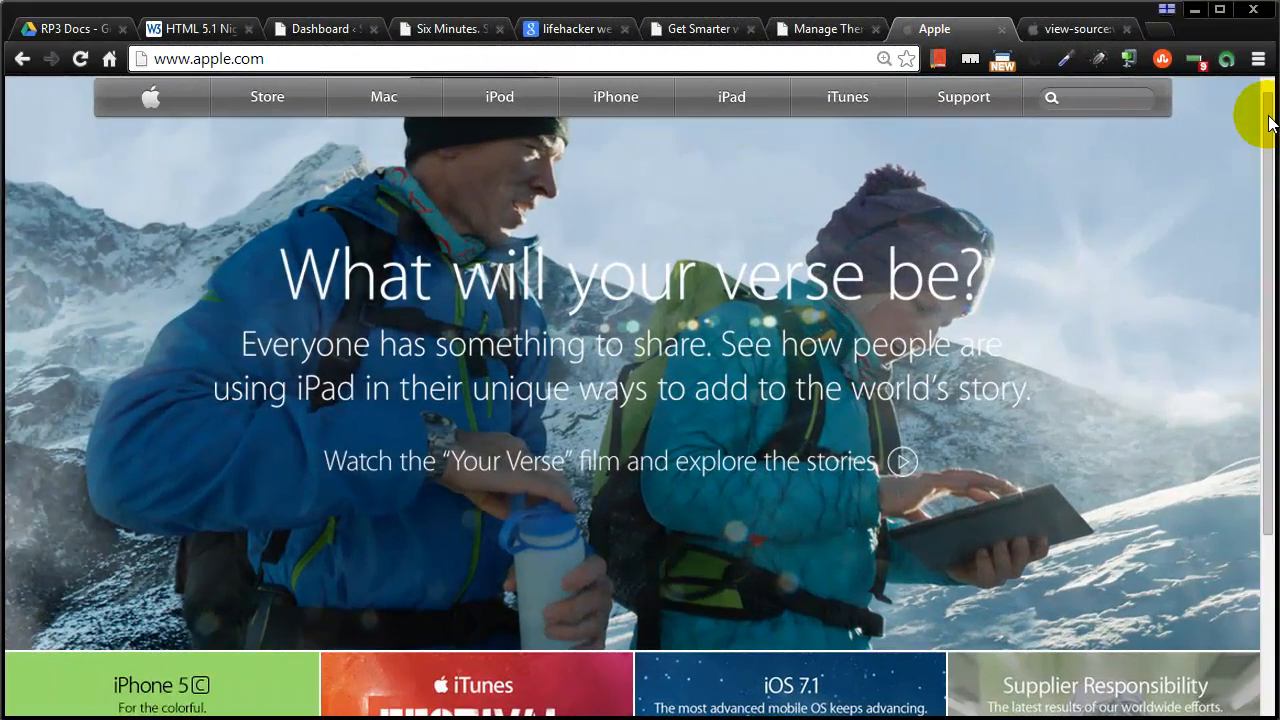
{"action": "scroll", "scroll_direction": "down", "scroll_amount": 3}
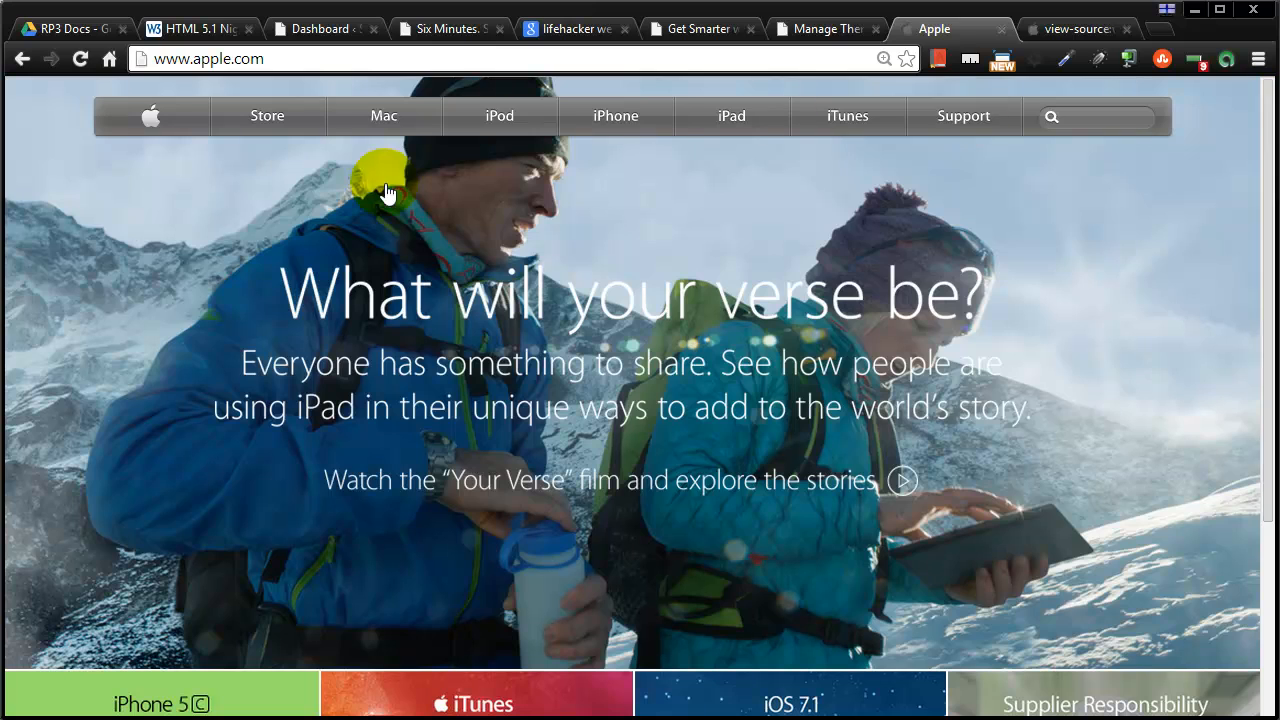
{"action": "scroll", "scroll_direction": "down", "scroll_amount": 3}
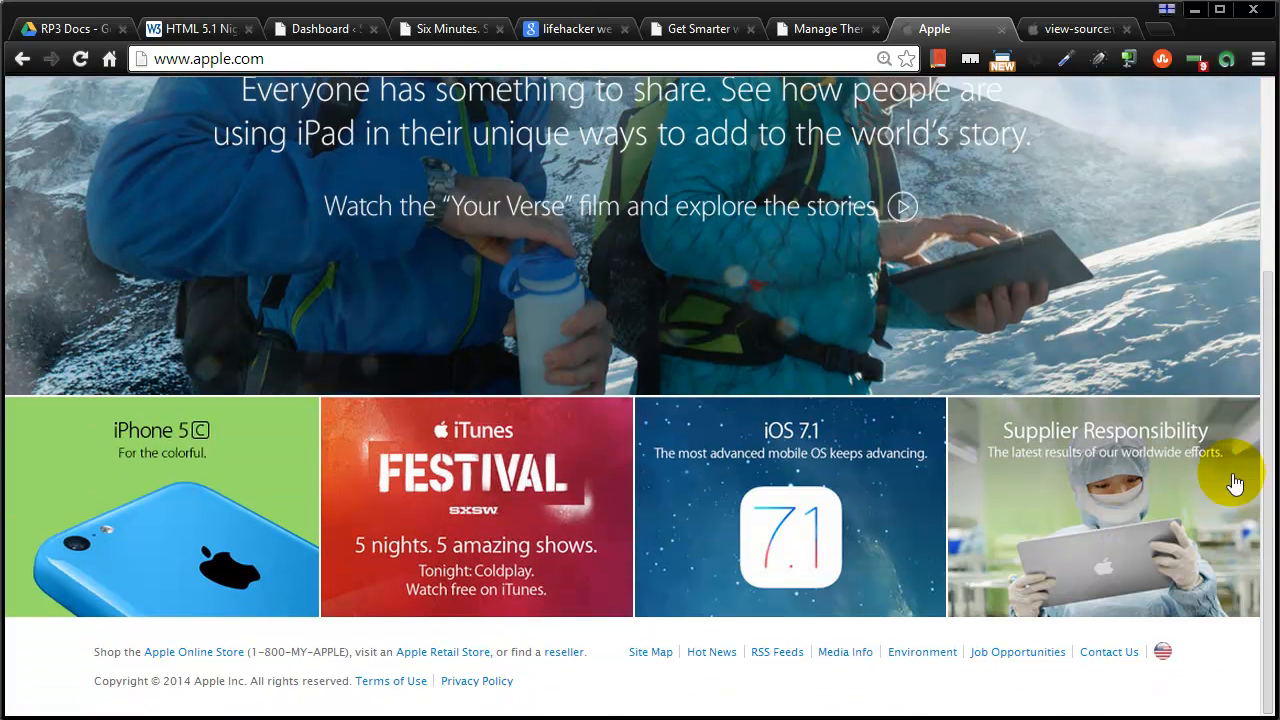
{"action": "mouse_move", "coordinate": [1120, 478]}
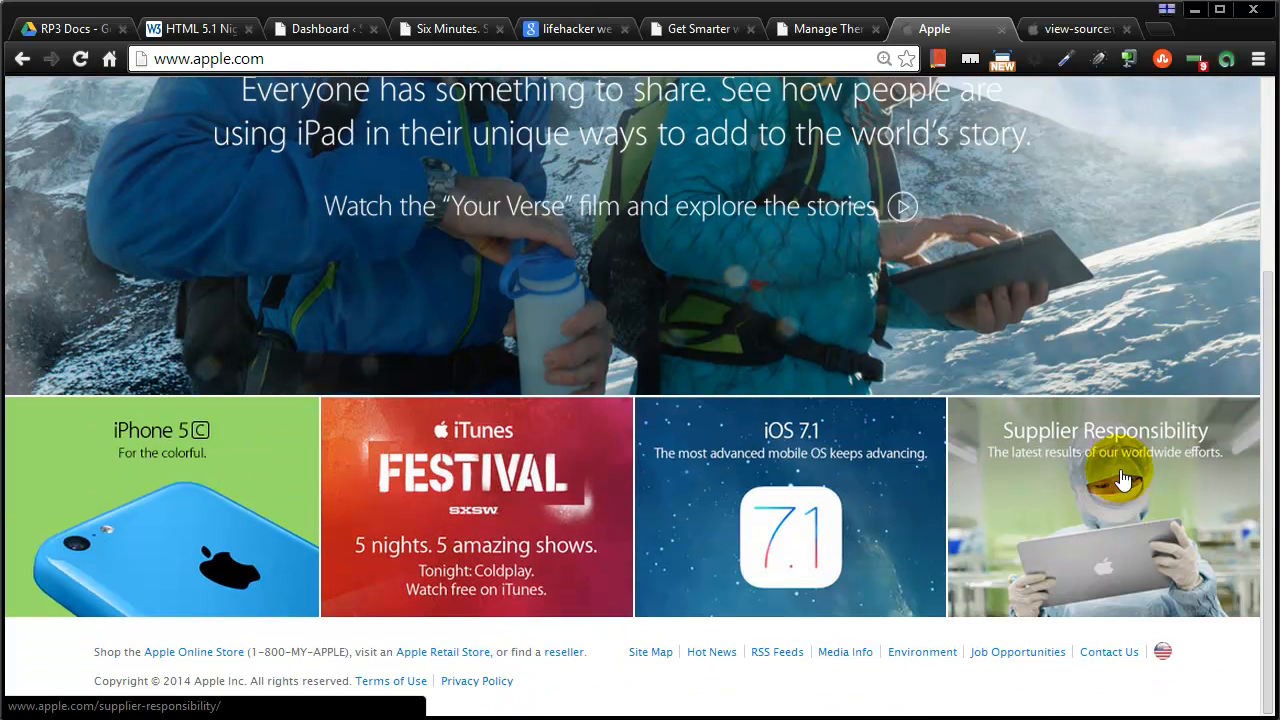
{"action": "mouse_move", "coordinate": [785, 490]}
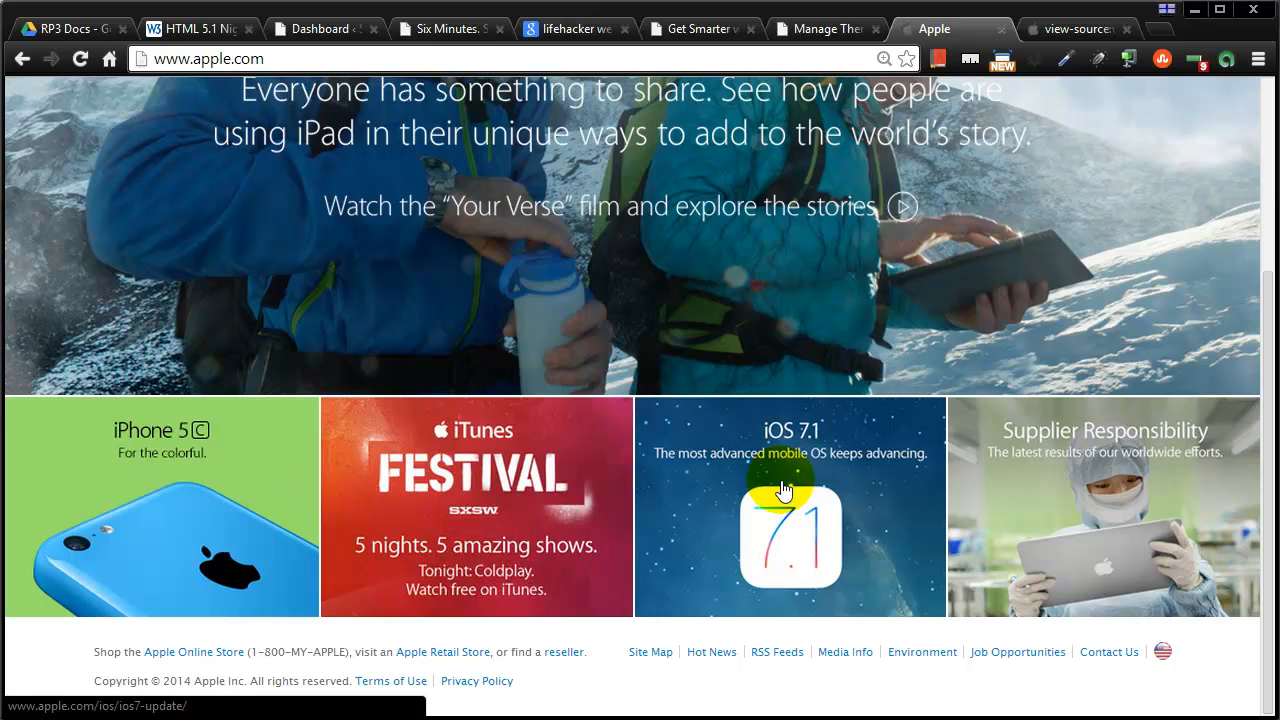
{"action": "mouse_move", "coordinate": [1270, 490]}
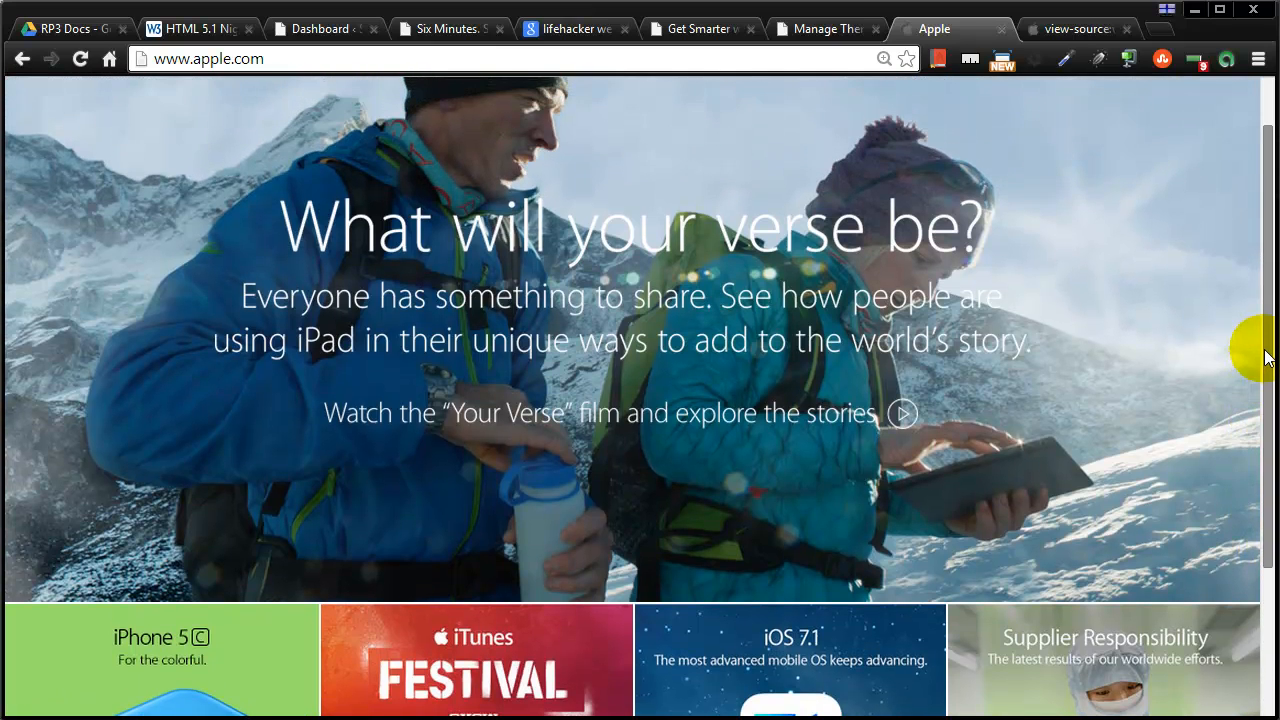
{"action": "scroll", "scroll_direction": "down", "scroll_amount": 3}
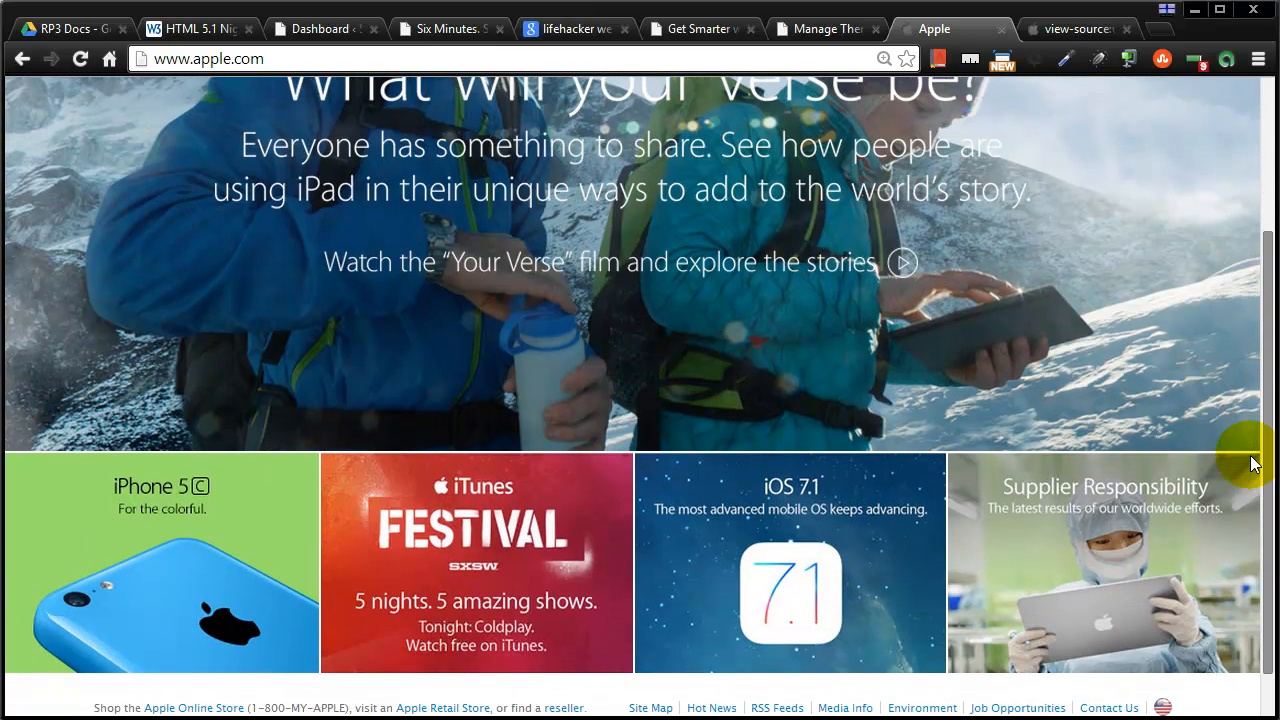
{"action": "scroll", "scroll_direction": "down", "scroll_amount": 3}
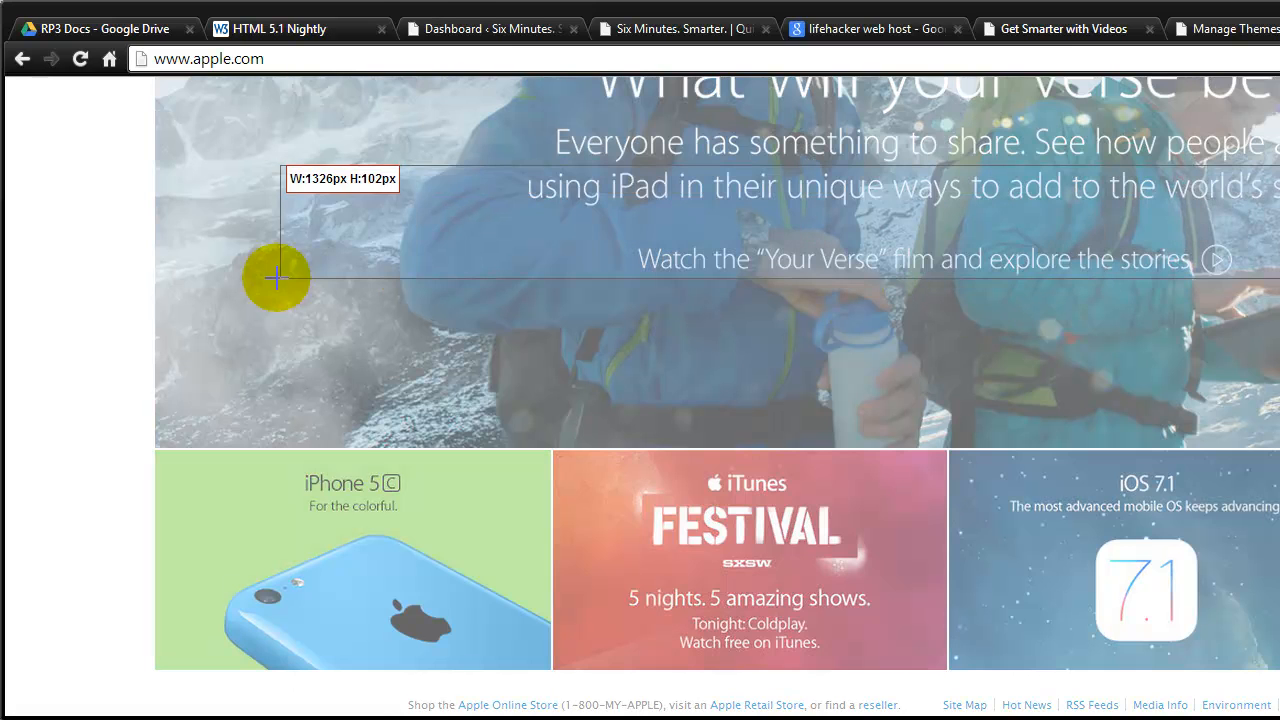
{"action": "left_click_drag", "start_coordinate": [278, 278], "coordinate": [155, 273]}
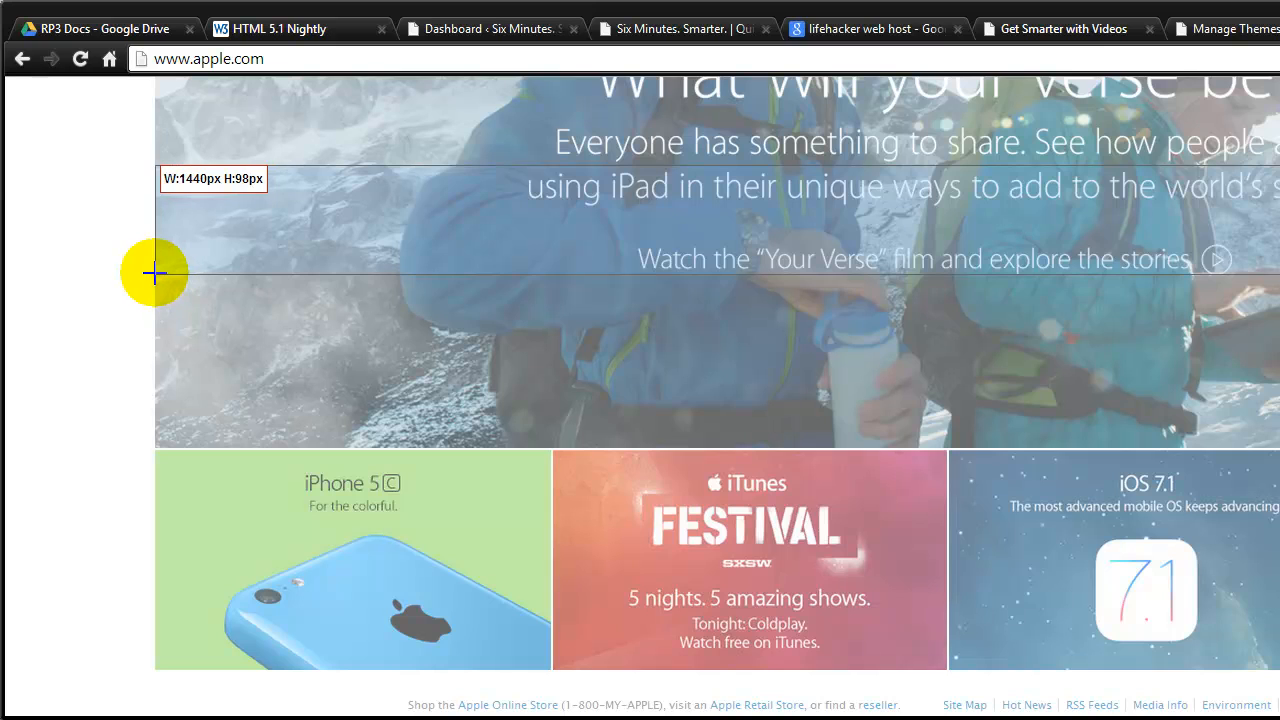
{"action": "mouse_move", "coordinate": [1060, 320]}
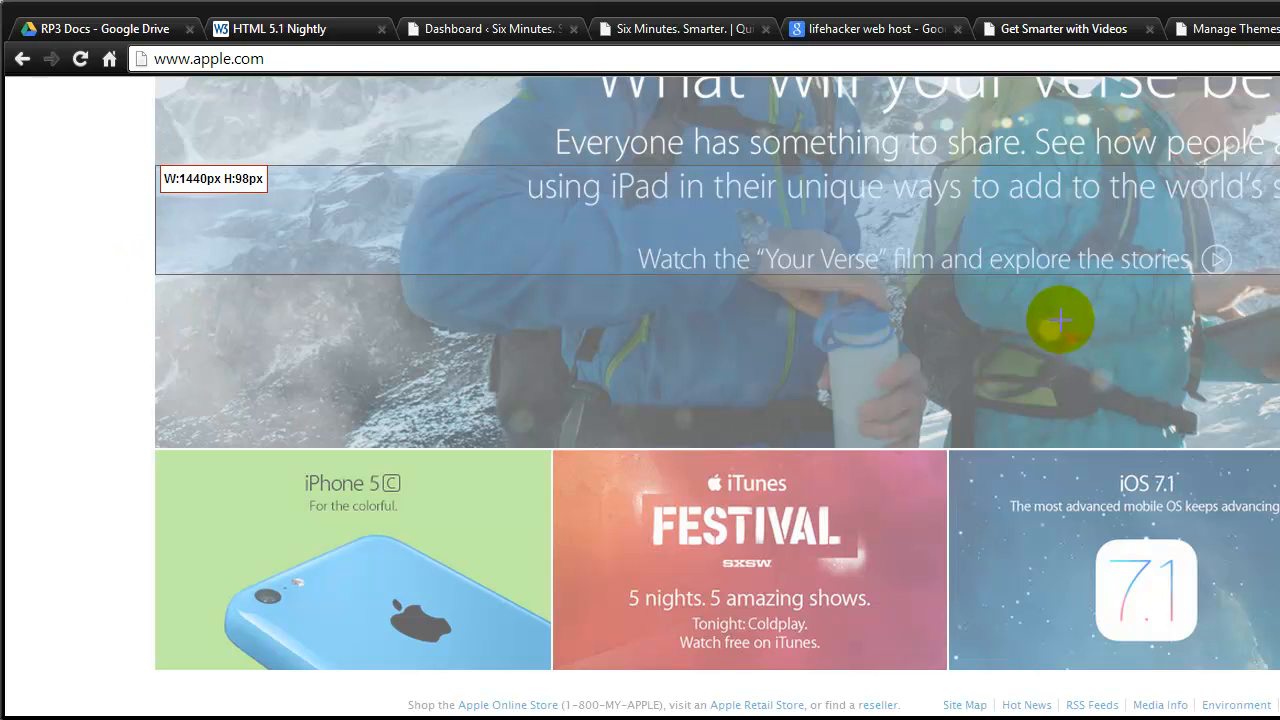
{"action": "mouse_move", "coordinate": [188, 198]}
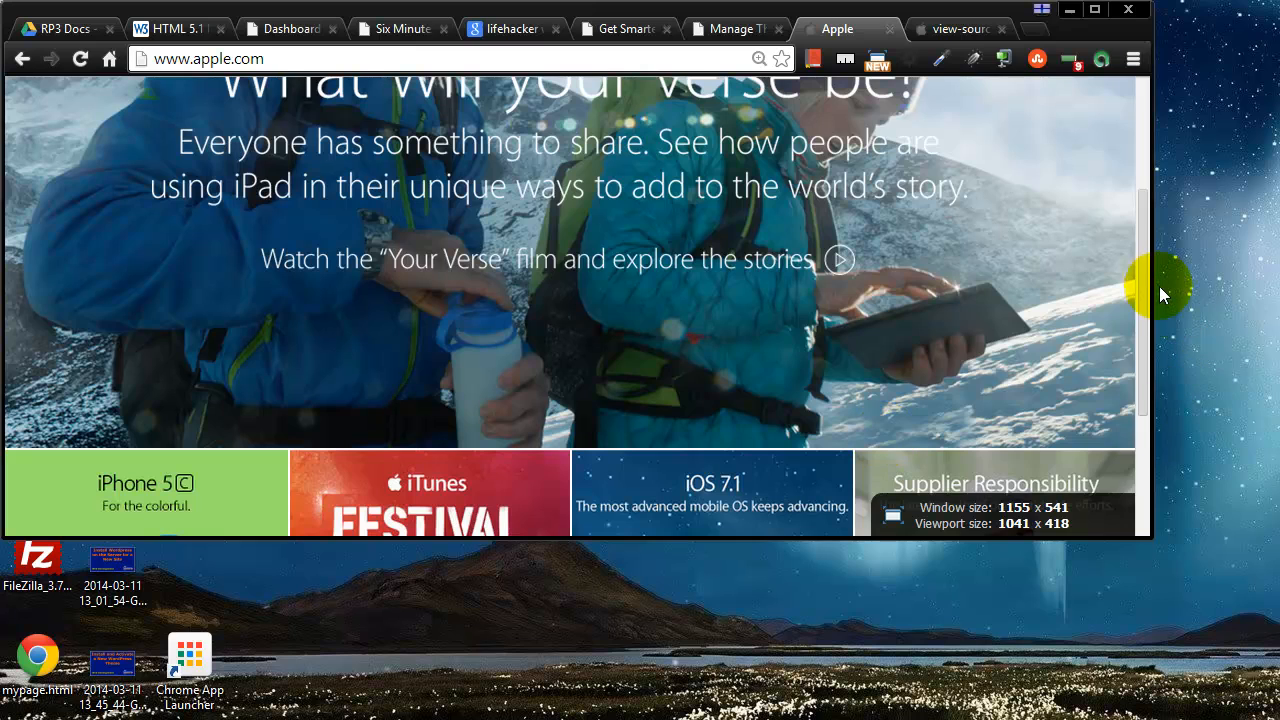
Step: Resize Chrome to 1155 × 541, restore it to full width, and scroll the Apple page
{"action": "left_click_drag", "start_coordinate": [1160, 290], "coordinate": [1145, 287]}
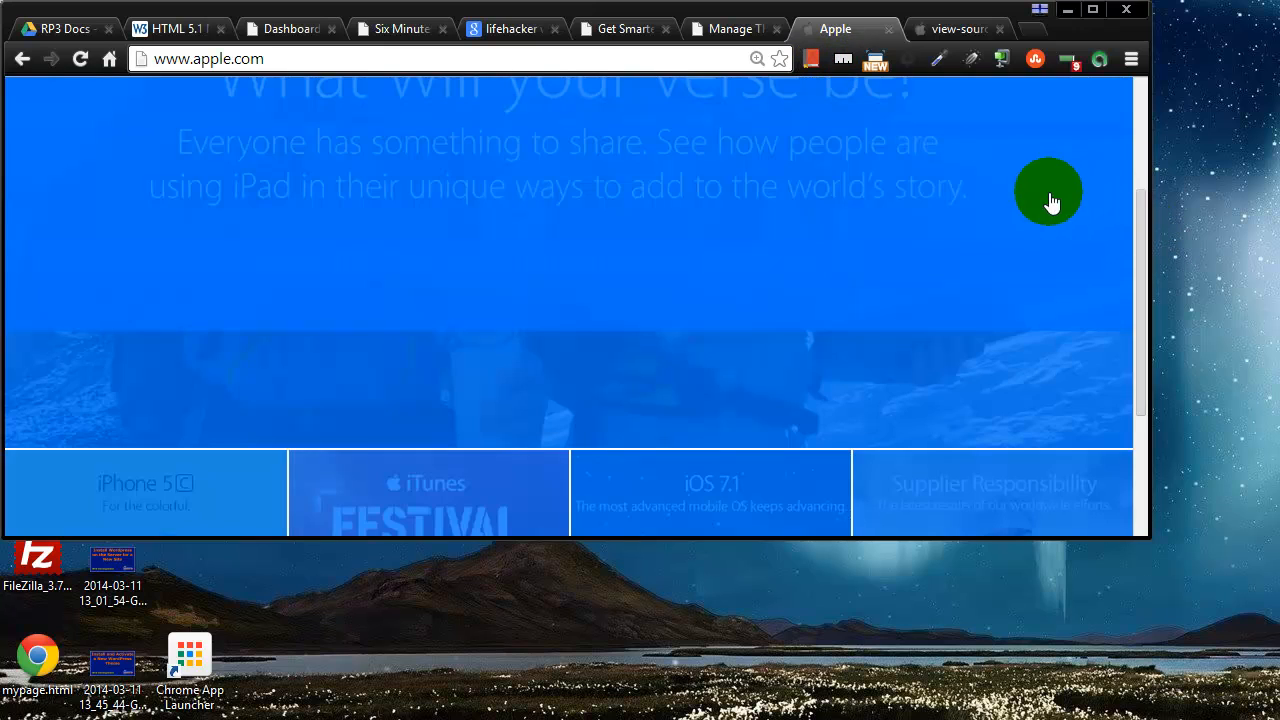
{"action": "left_click", "coordinate": [1048, 191]}
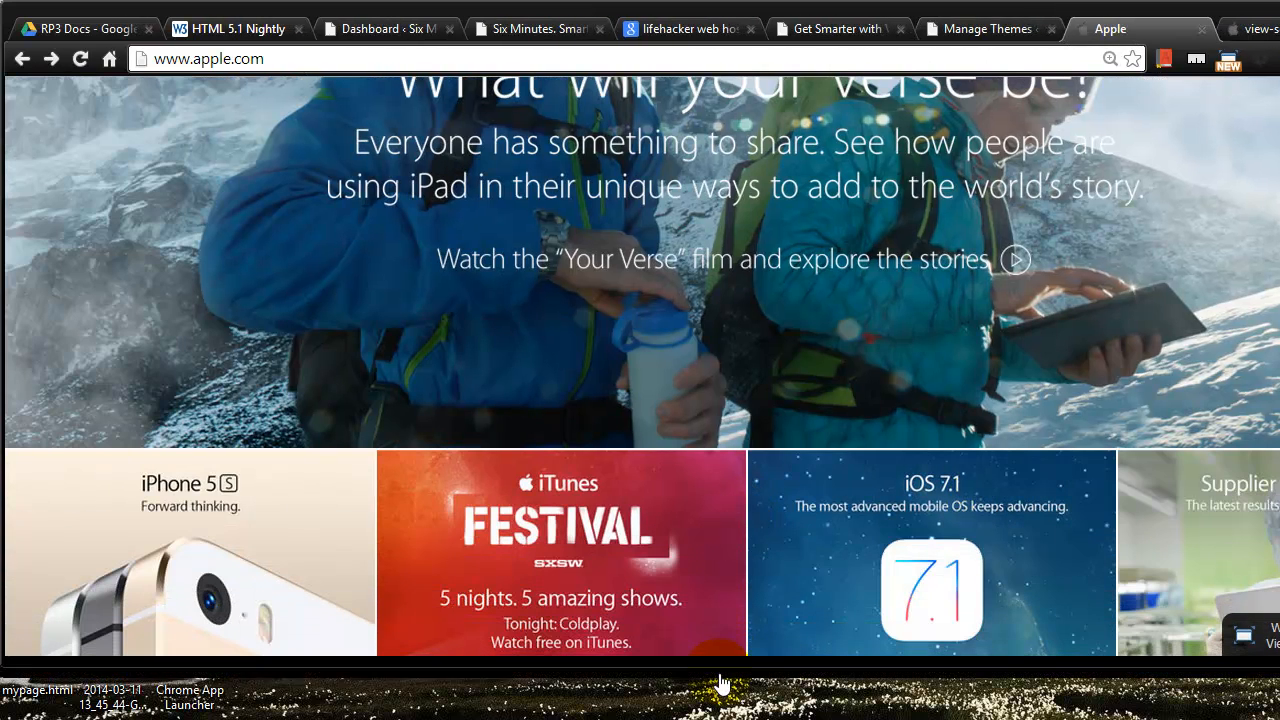
{"action": "scroll", "scroll_direction": "down", "scroll_amount": 3}
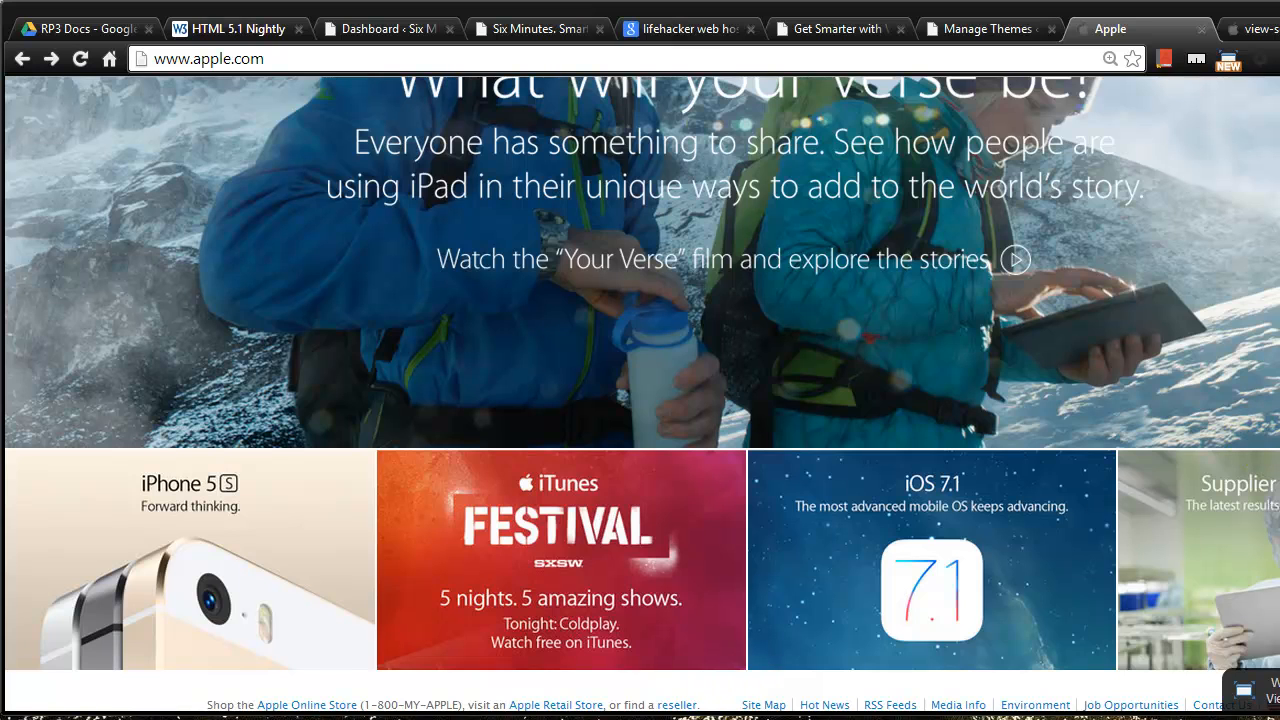
{"action": "scroll", "scroll_direction": "down", "scroll_amount": 3}
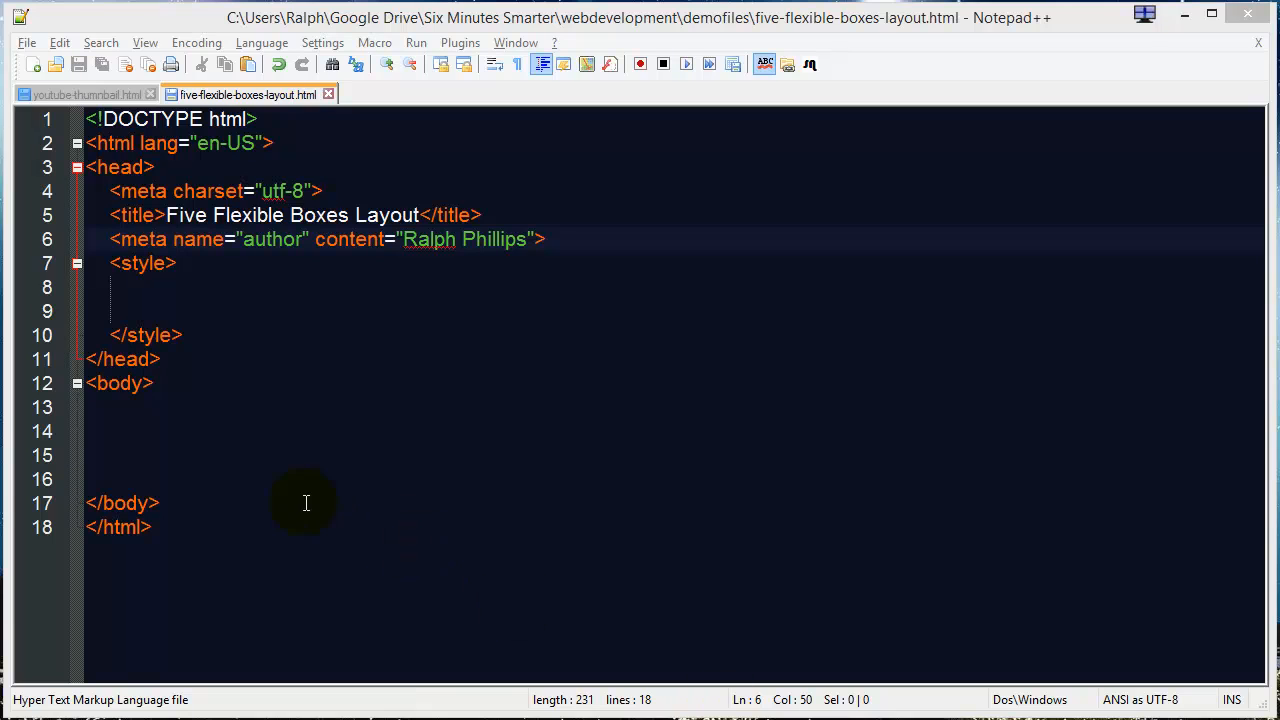
{"action": "mouse_move", "coordinate": [186, 171]}
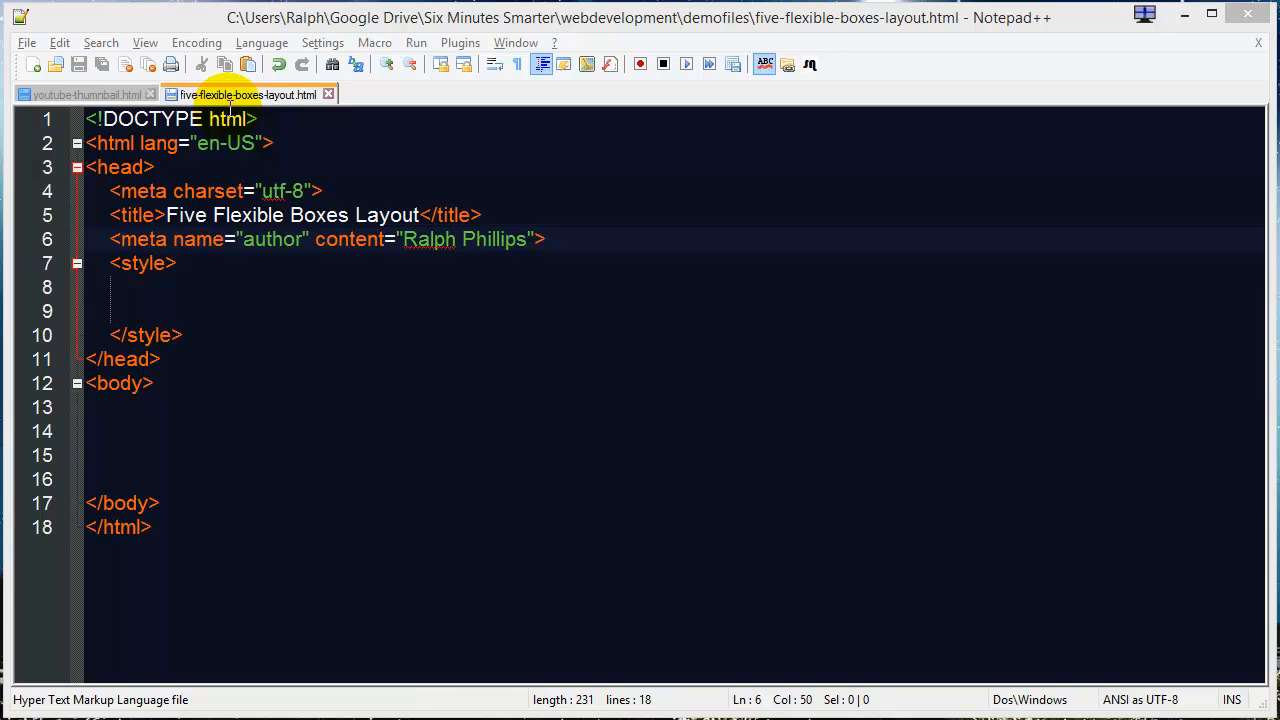
{"action": "mouse_move", "coordinate": [152, 295]}
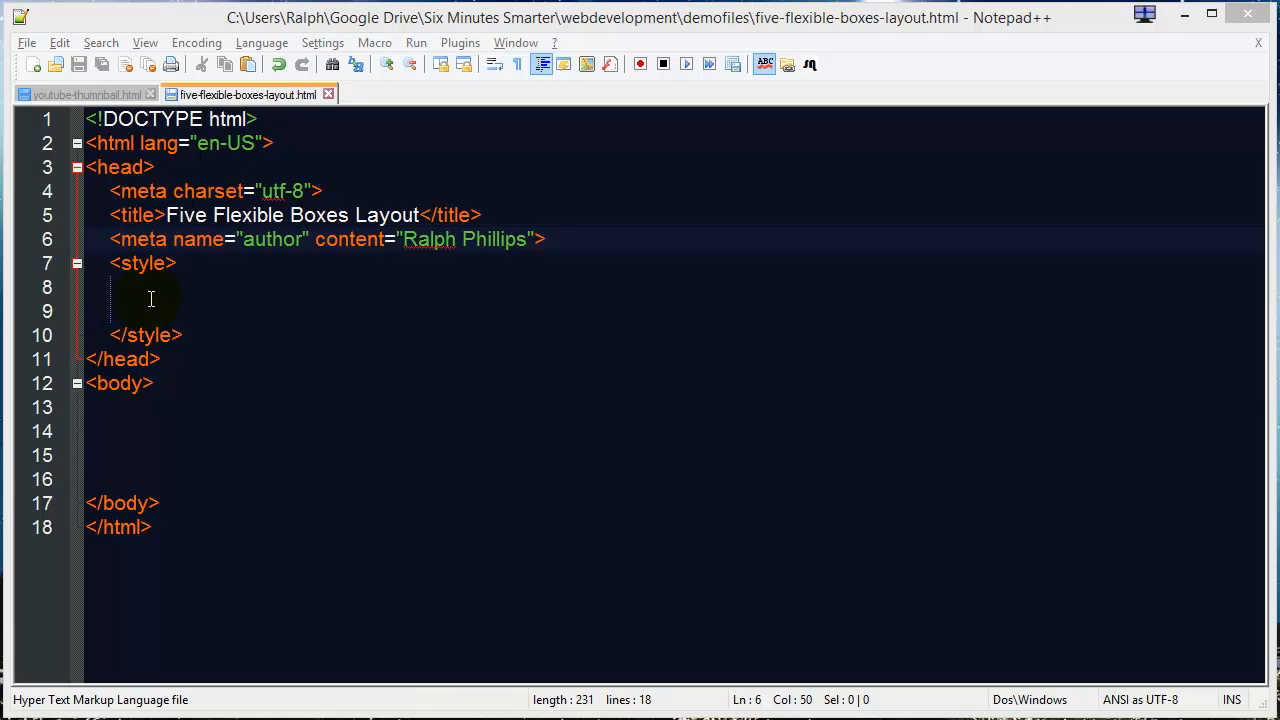
Step: Inside the body, type <div id="container"> with its closing </div>
{"action": "left_click", "coordinate": [122, 407]}
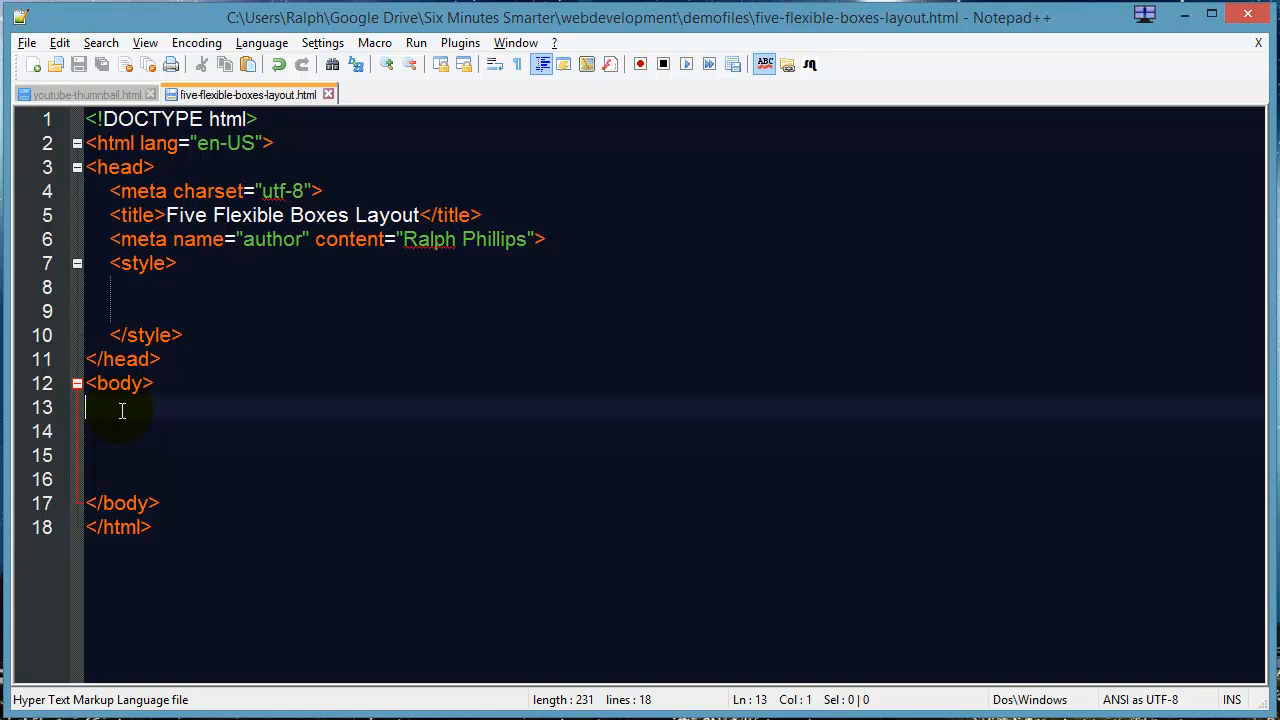
{"action": "type", "text": "<div id="}
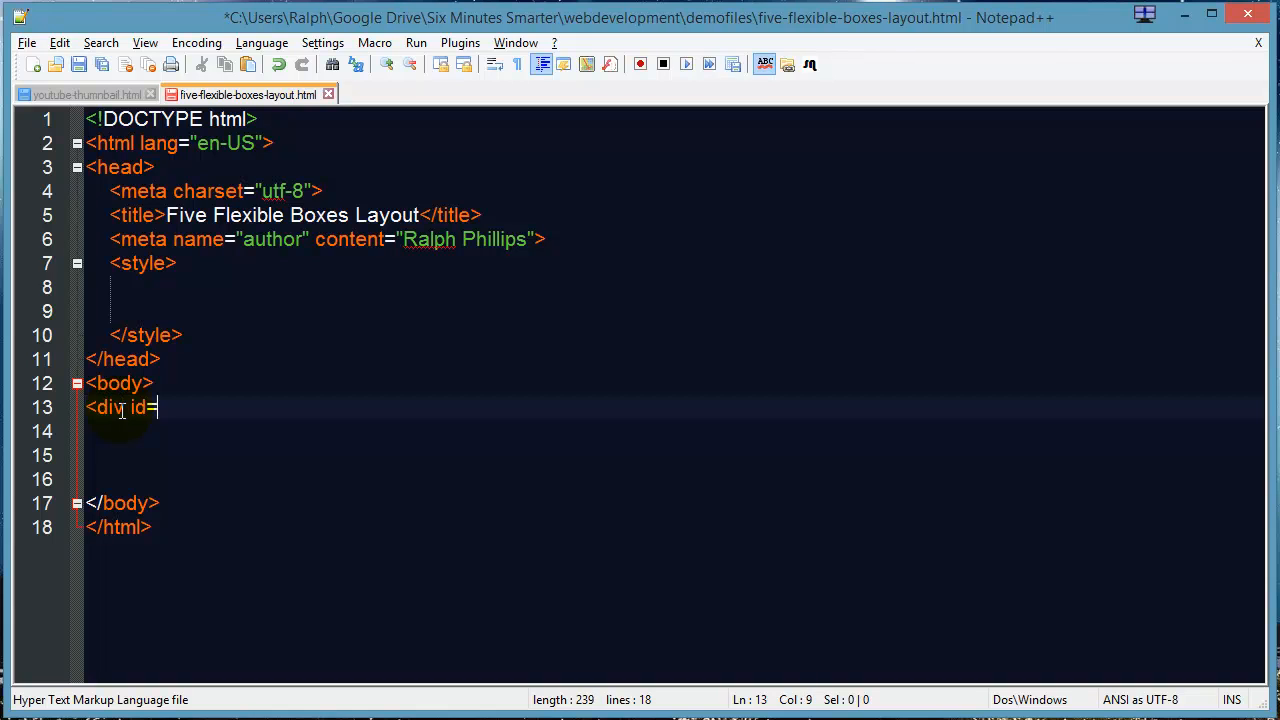
{"action": "type", "text": "\"container\">"}
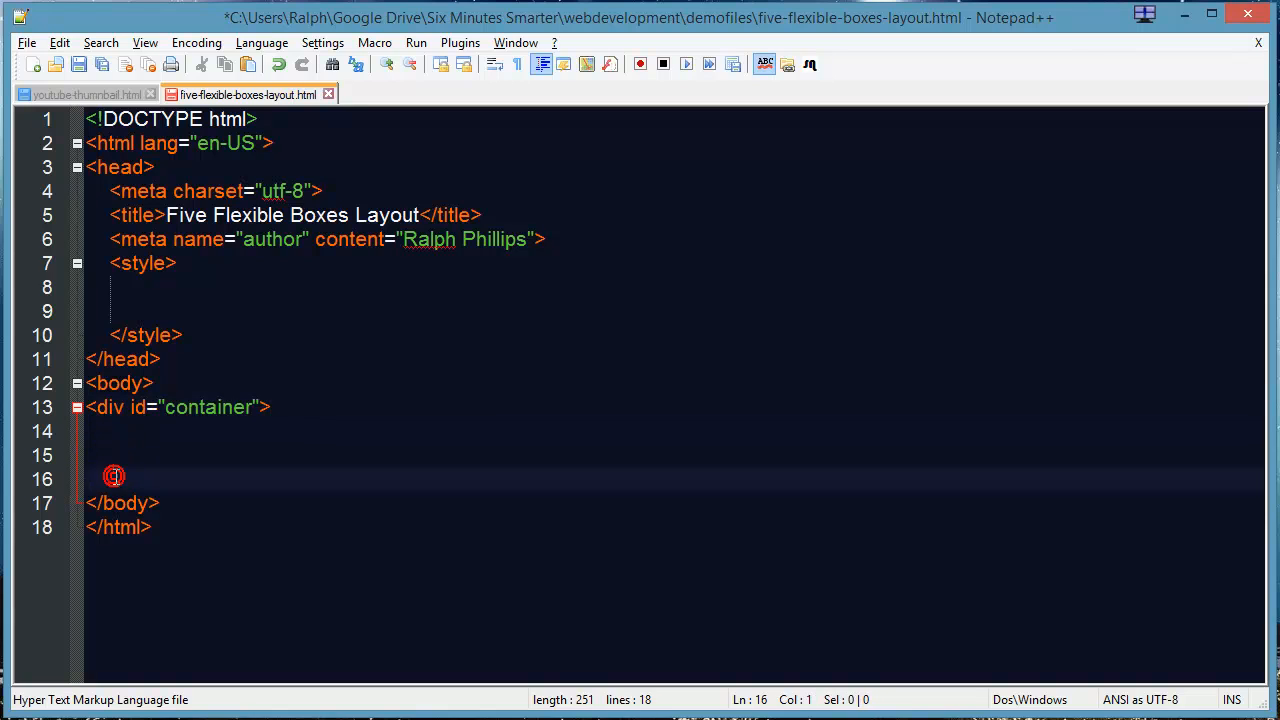
{"action": "type", "text": "</div>"}
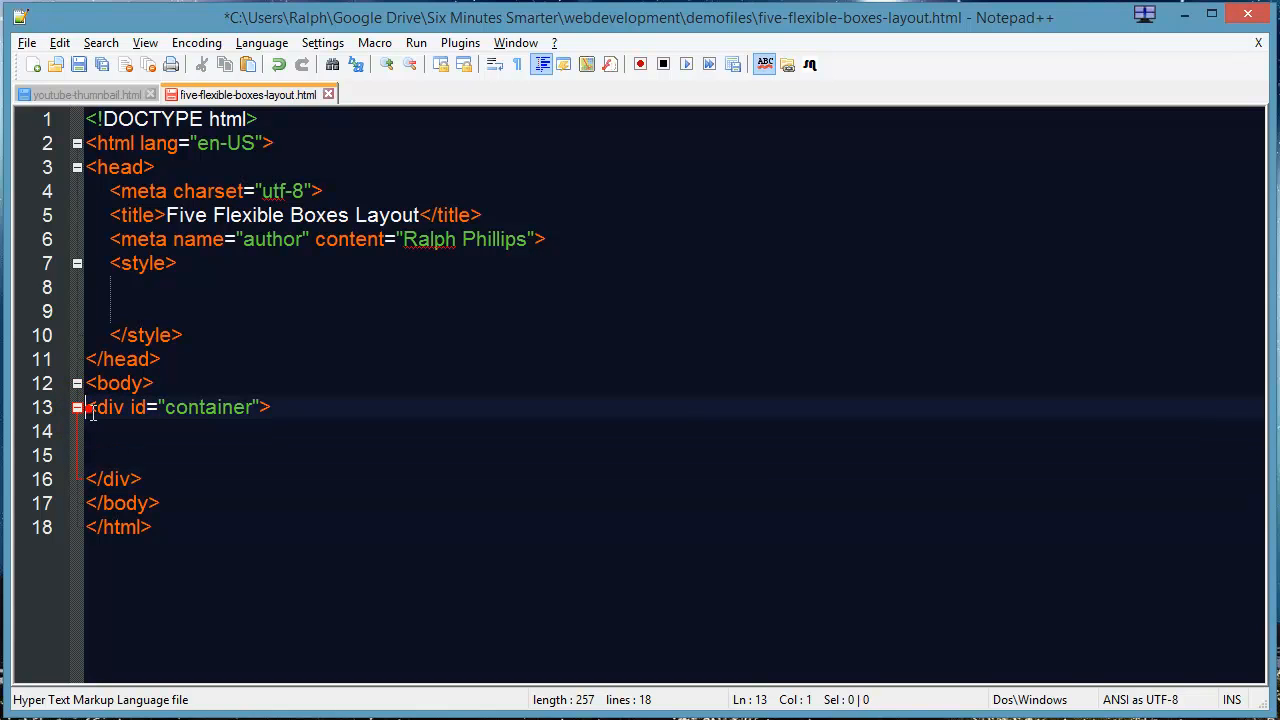
Step: Inside the container, add an empty div with class "bigbox"
{"action": "left_click_drag", "start_coordinate": [88, 407], "coordinate": [143, 478]}
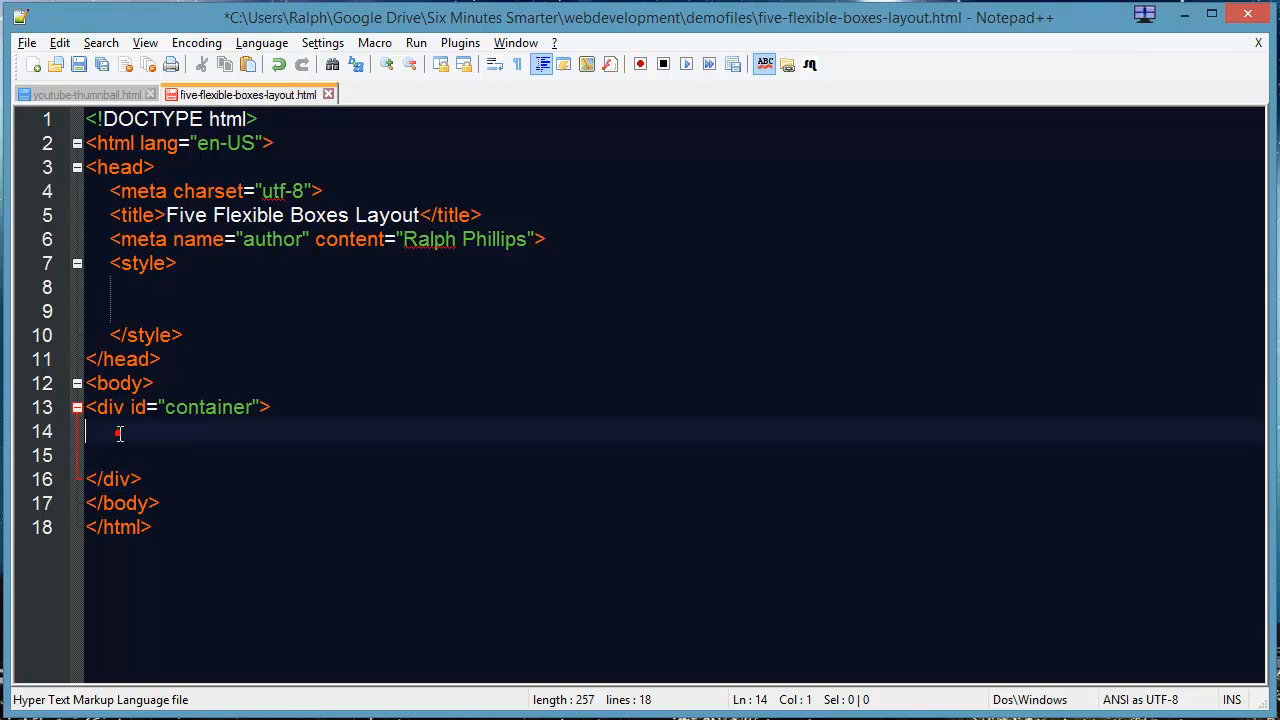
{"action": "type", "text": "<div"}
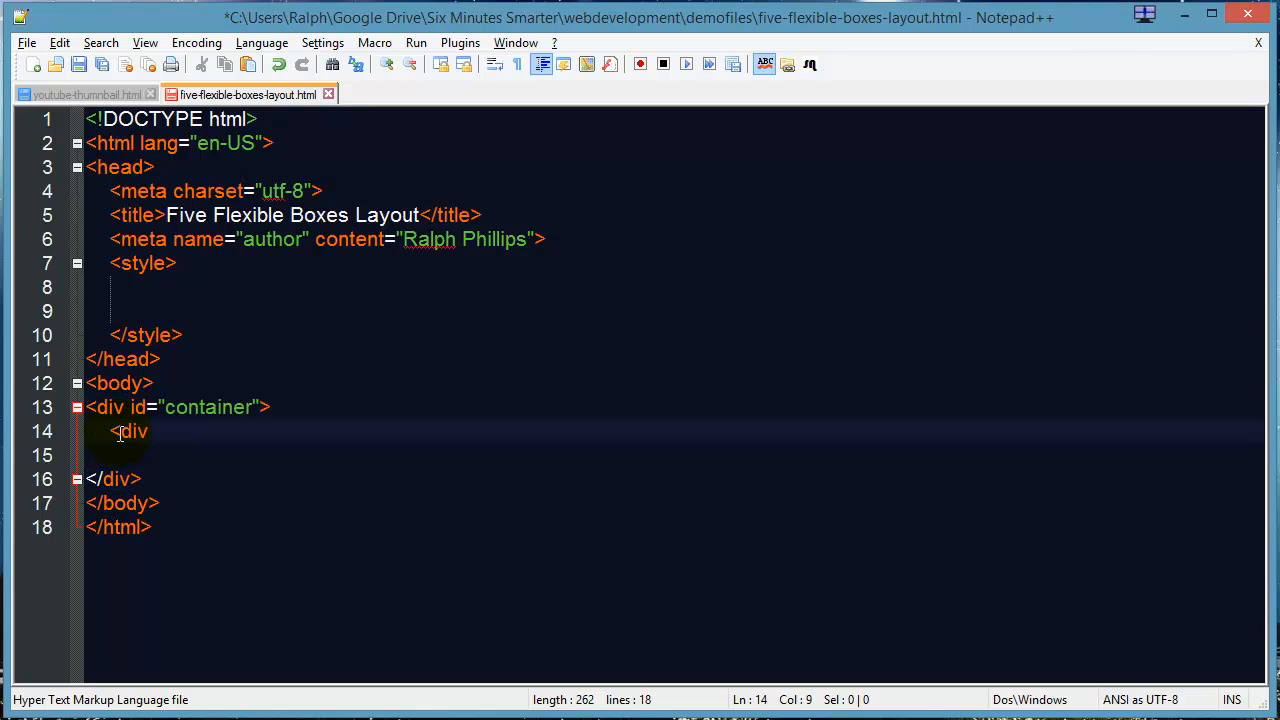
{"action": "type", "text": "class=\"bigbox"}
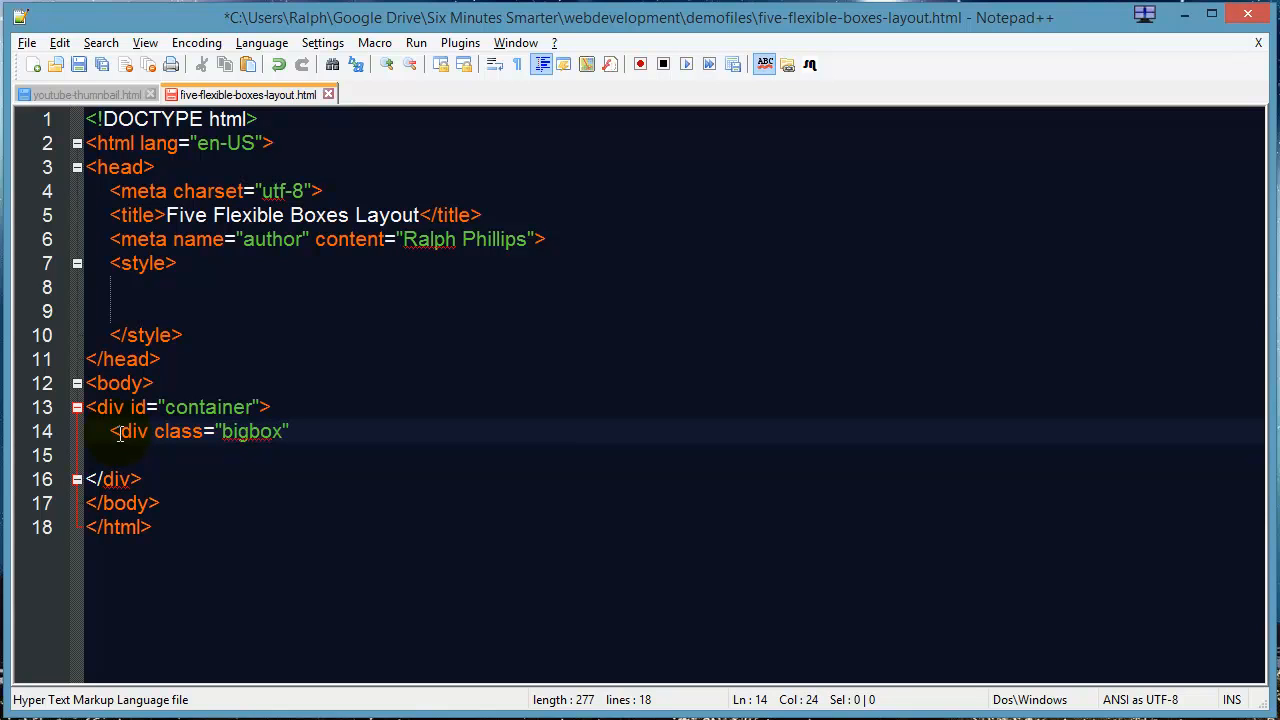
{"action": "type", "text": "></div>"}
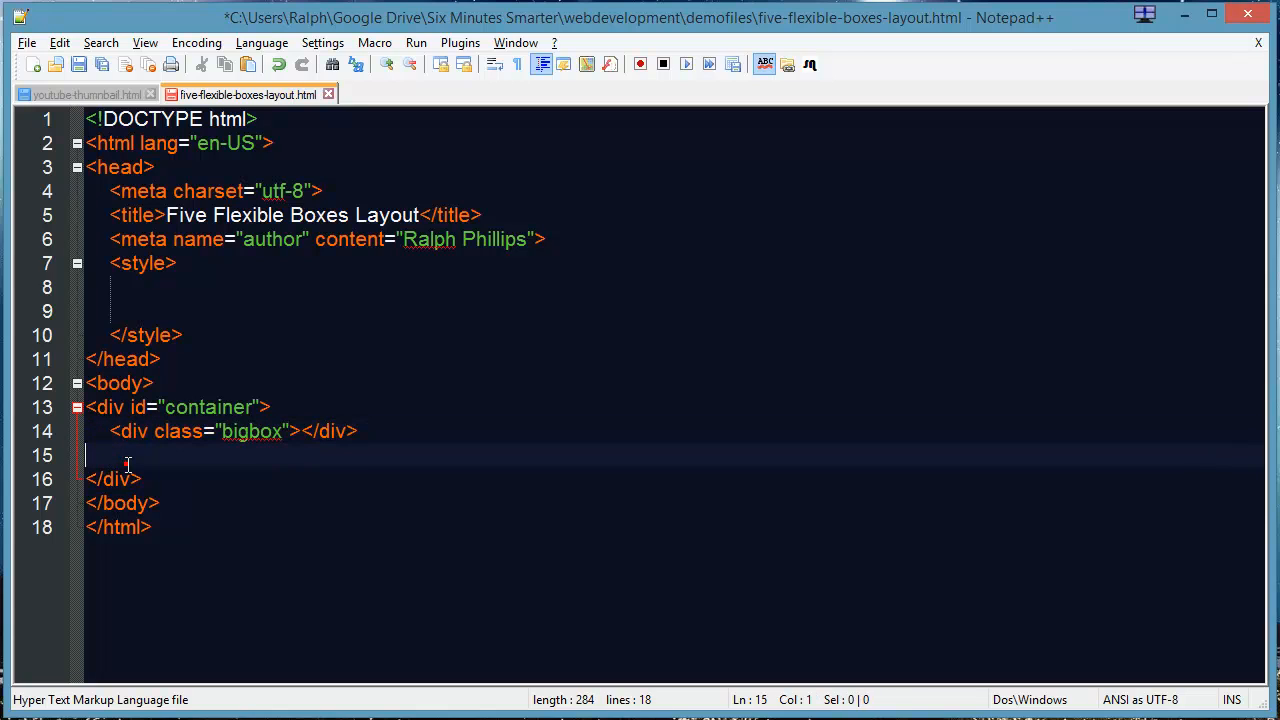
{"action": "key", "text": "enter"}
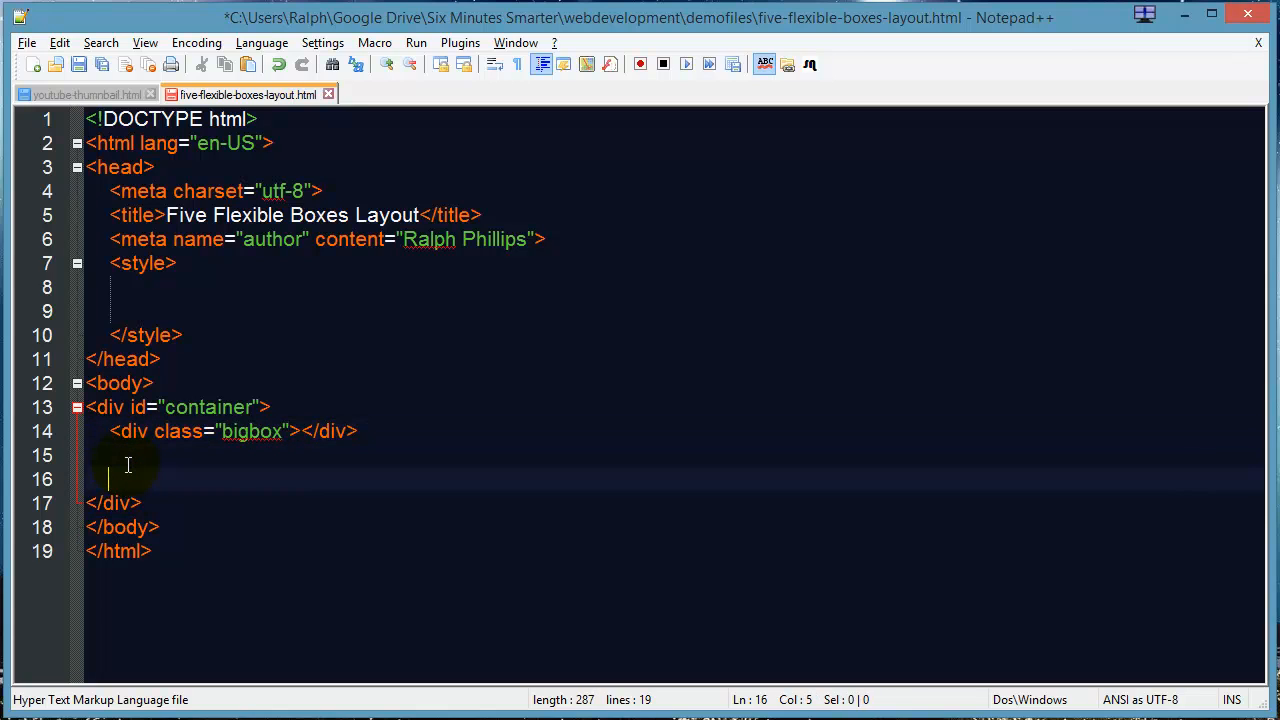
Step: Add a promobox div and duplicate it to make four promobox divs
{"action": "type", "text": "<div cla"}
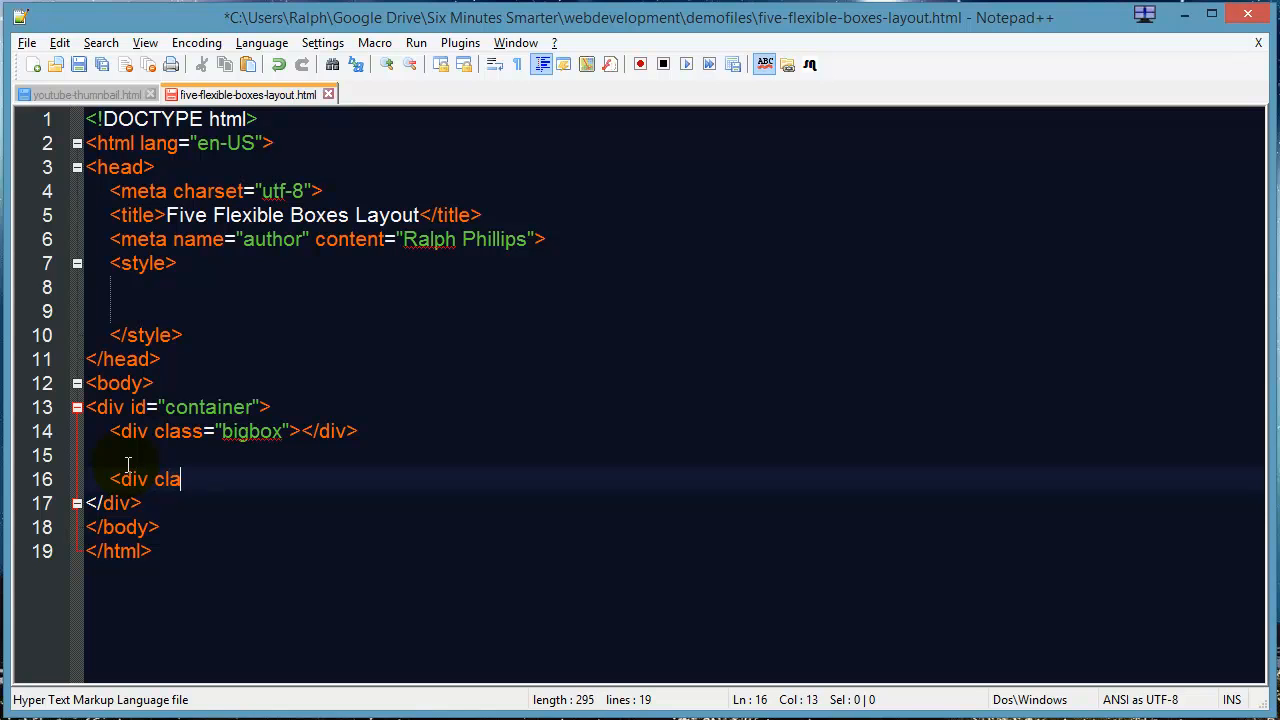
{"action": "type", "text": "ss=\"pro"}
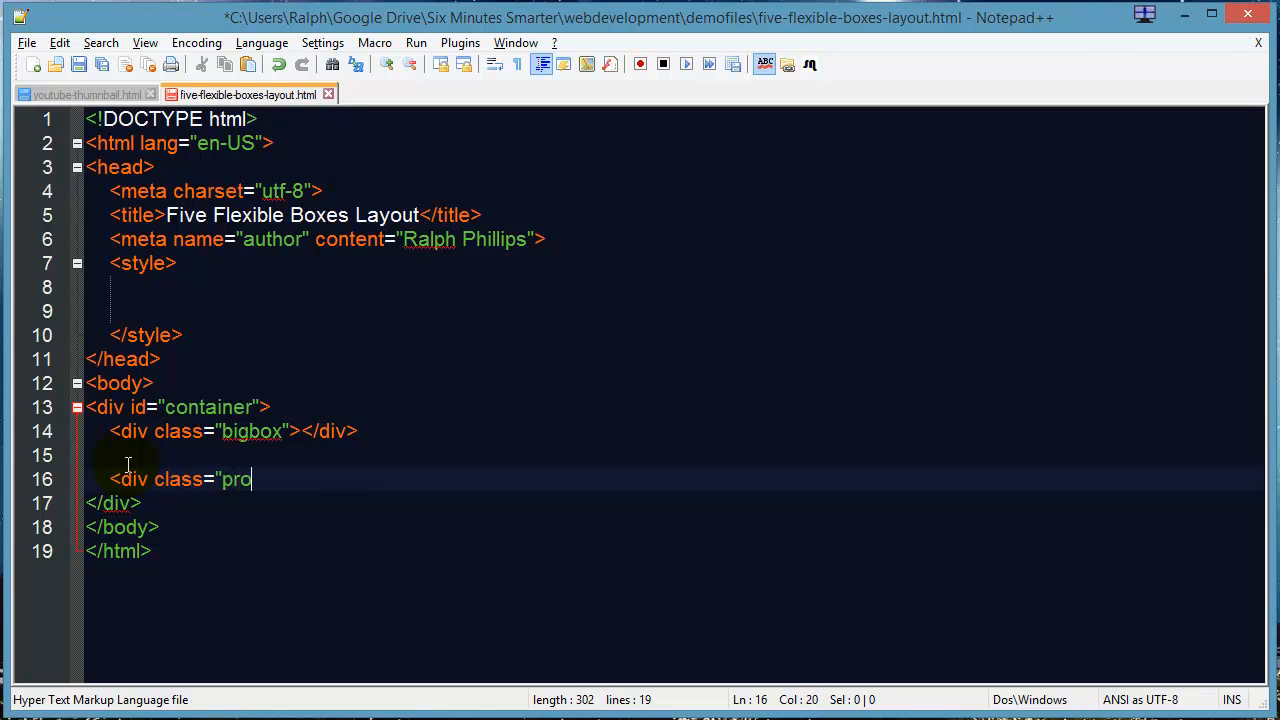
{"action": "type", "text": "mobox\"></div>"}
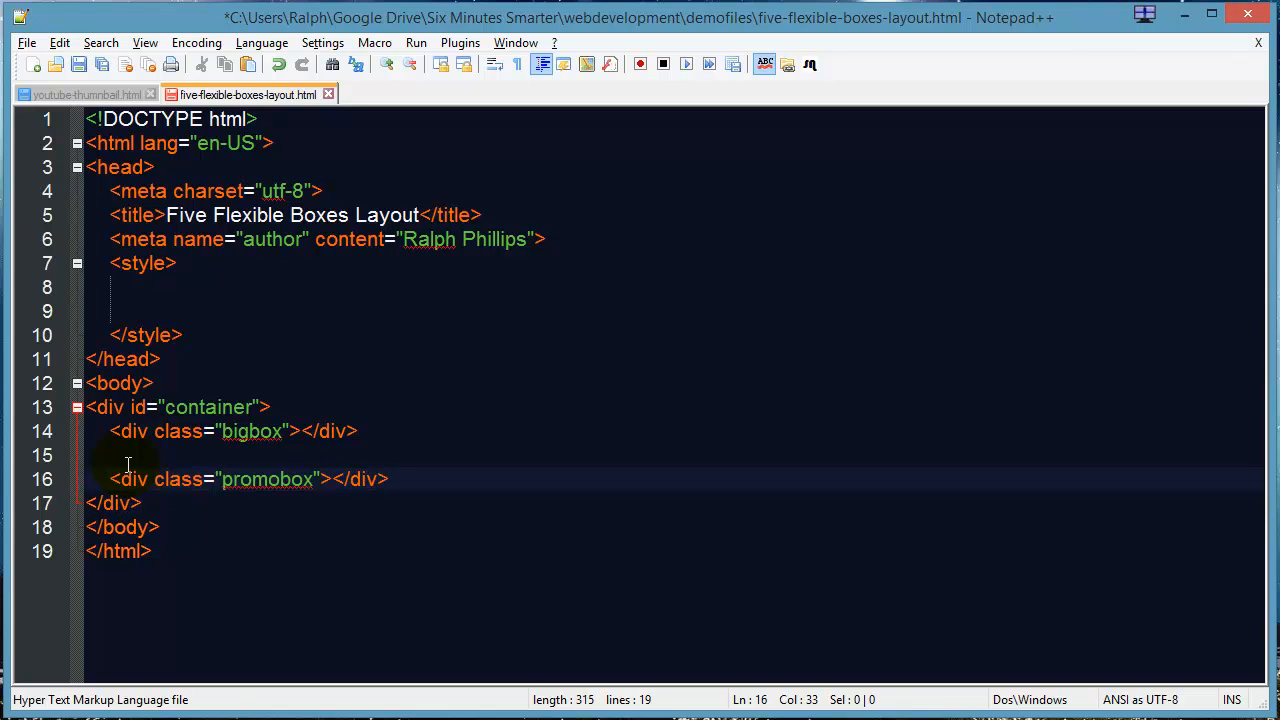
{"action": "double_click", "coordinate": [265, 479]}
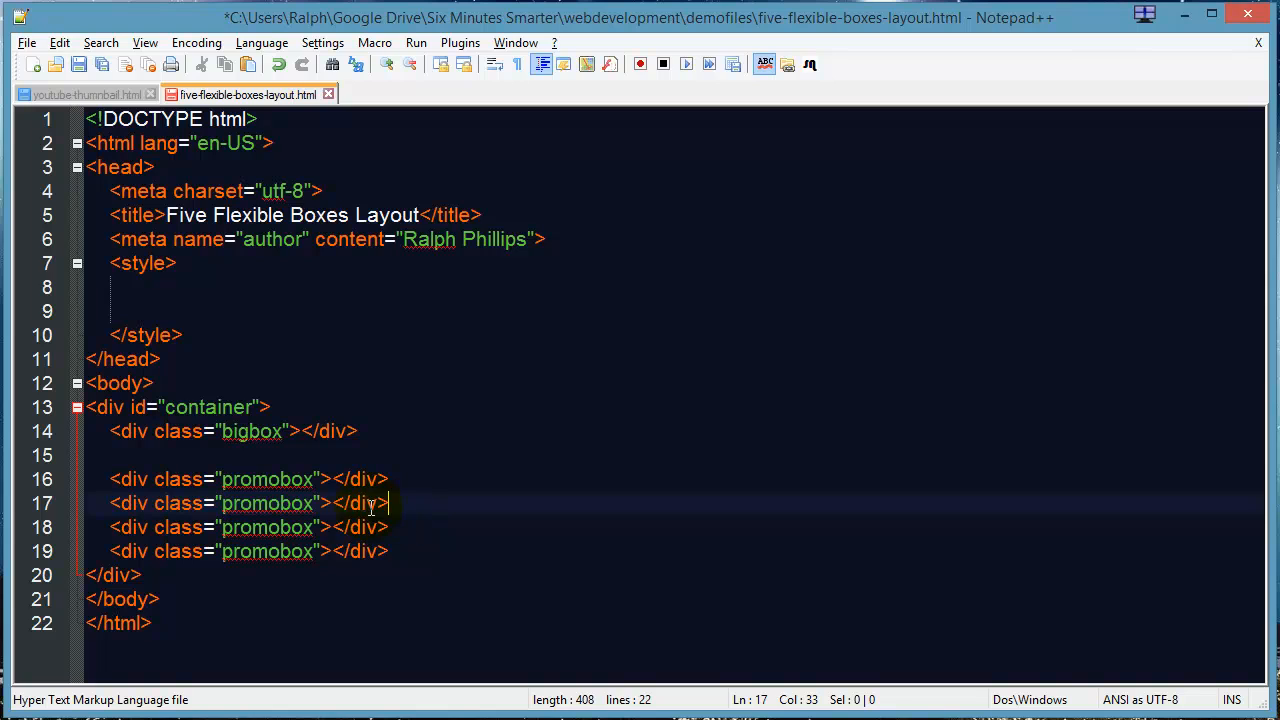
{"action": "mouse_move", "coordinate": [302, 431]}
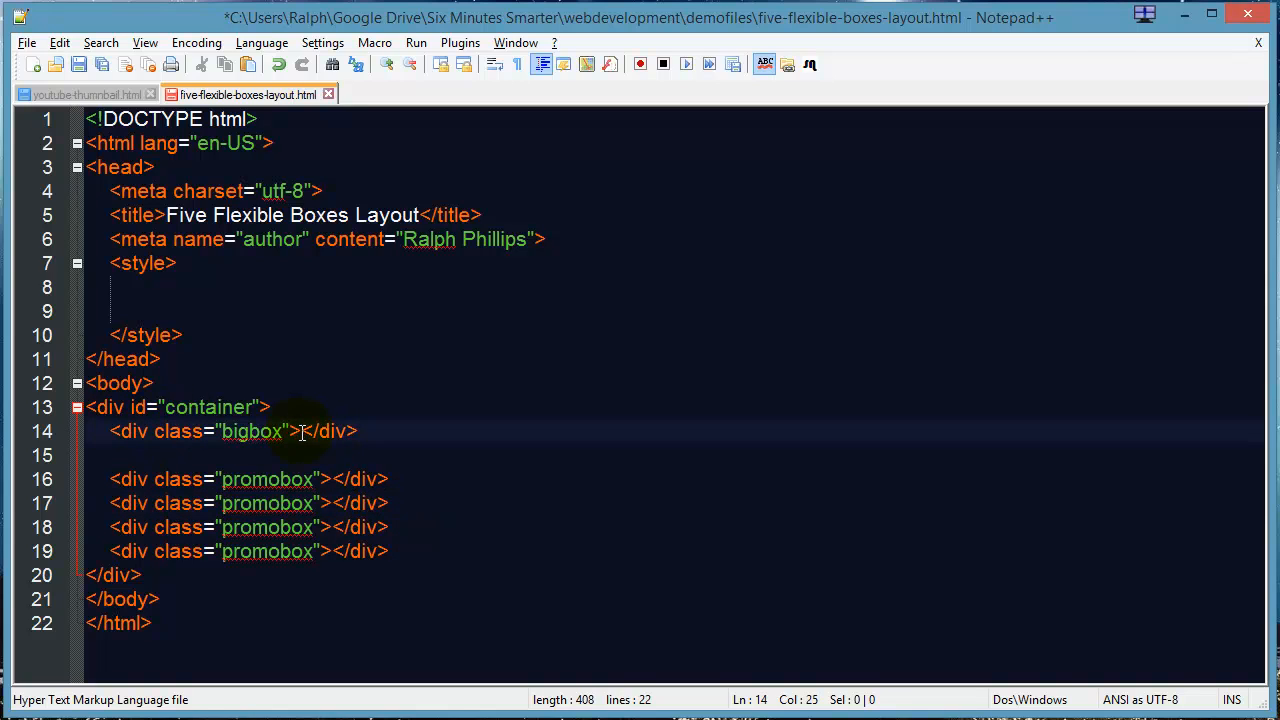
{"action": "mouse_move", "coordinate": [320, 527]}
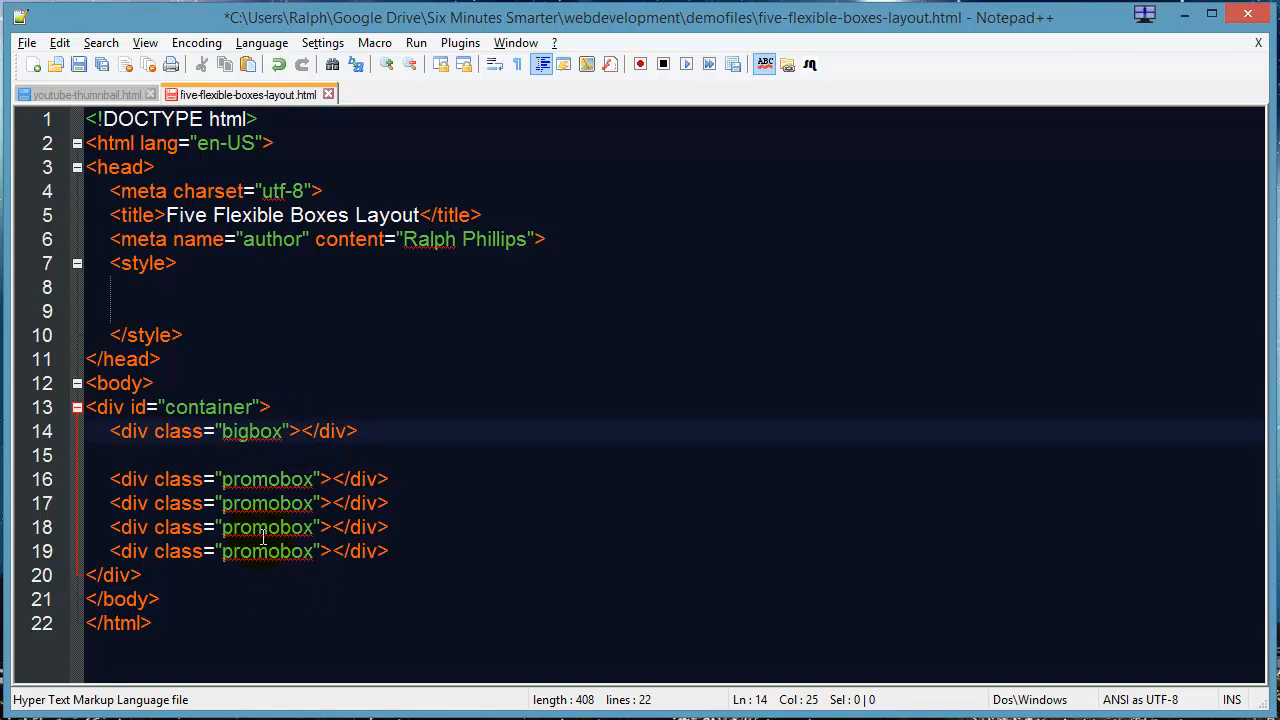
{"action": "mouse_move", "coordinate": [330, 503]}
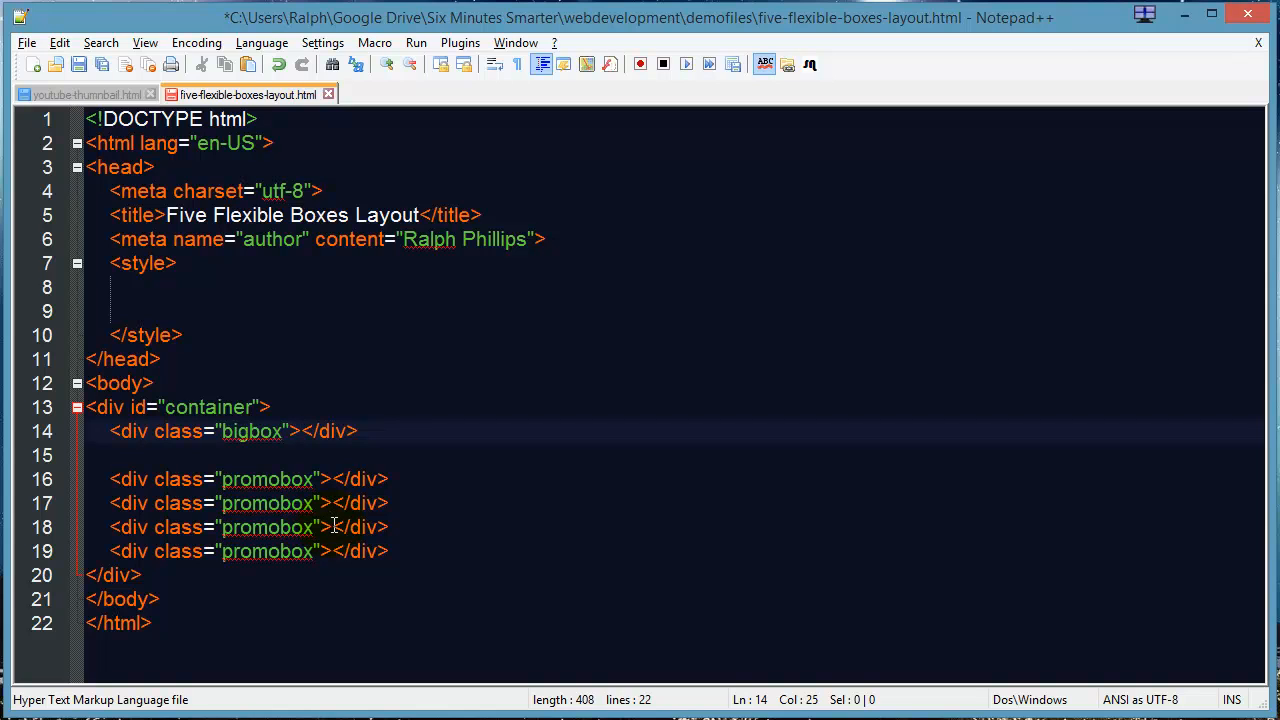
{"action": "left_click", "coordinate": [300, 431]}
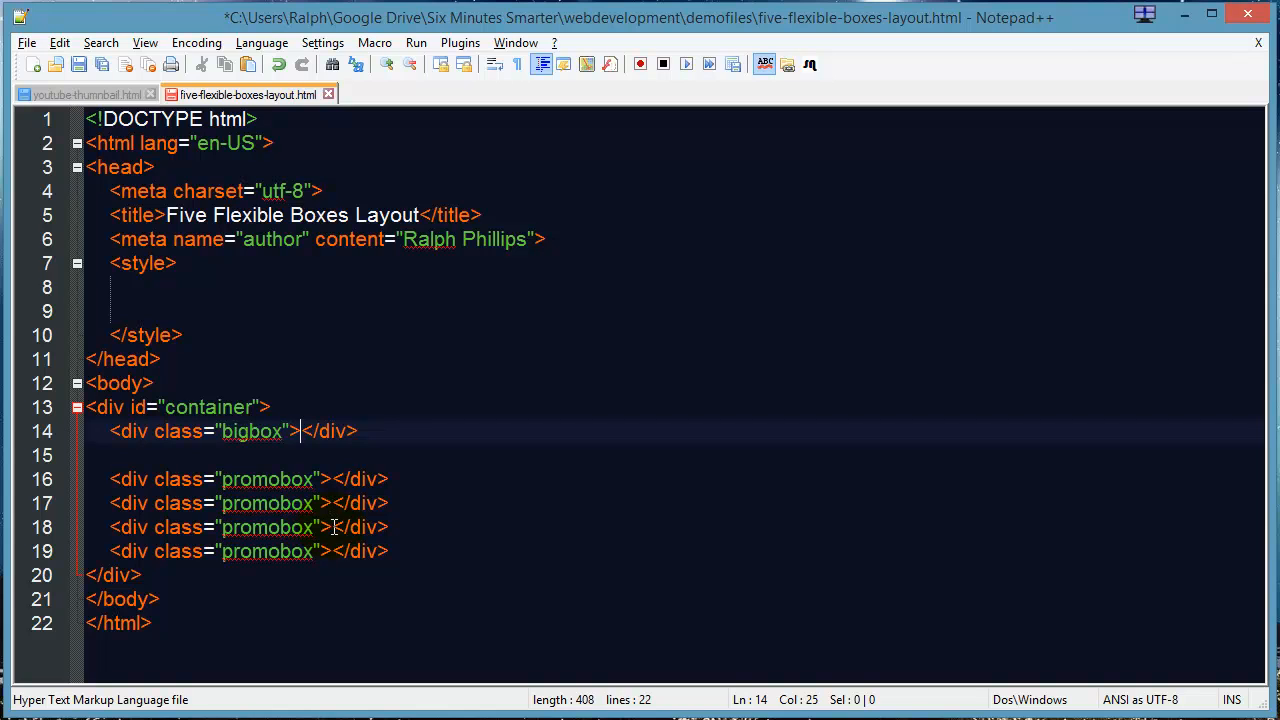
{"action": "left_click", "coordinate": [127, 288]}
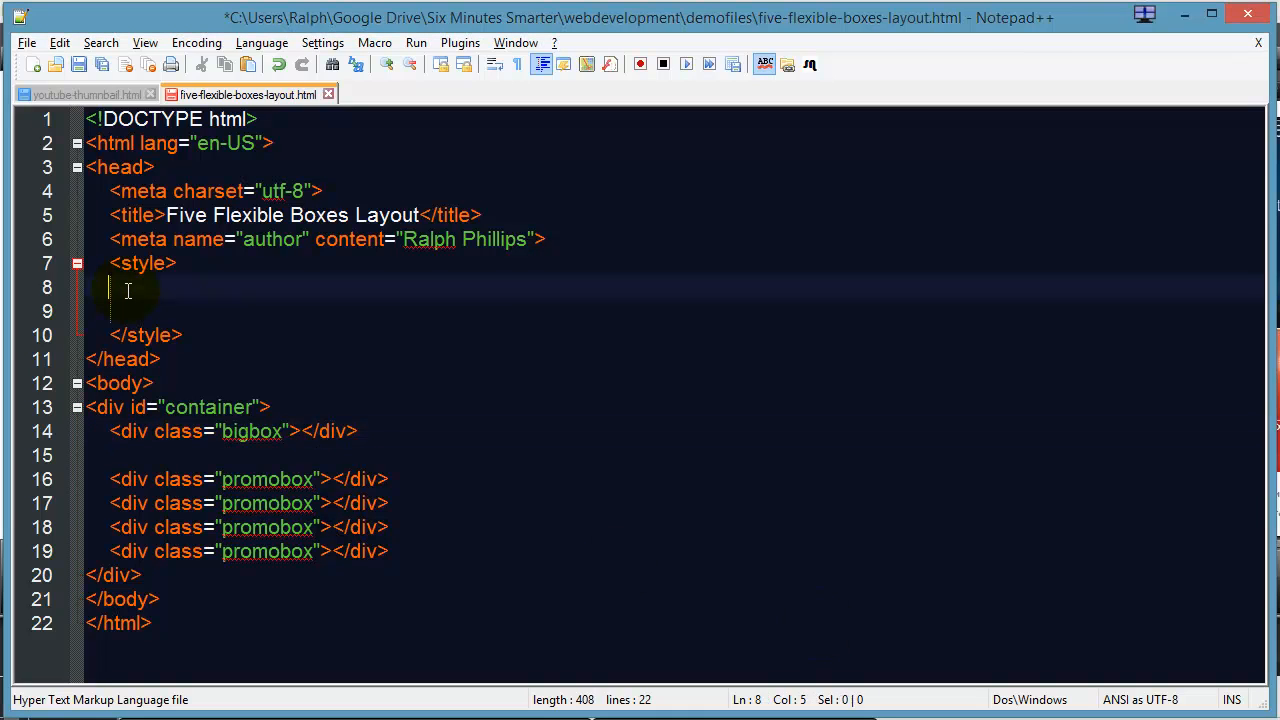
Step: Type the * reset rule setting margin, padding and border to 0px
{"action": "type", "text": "*"}
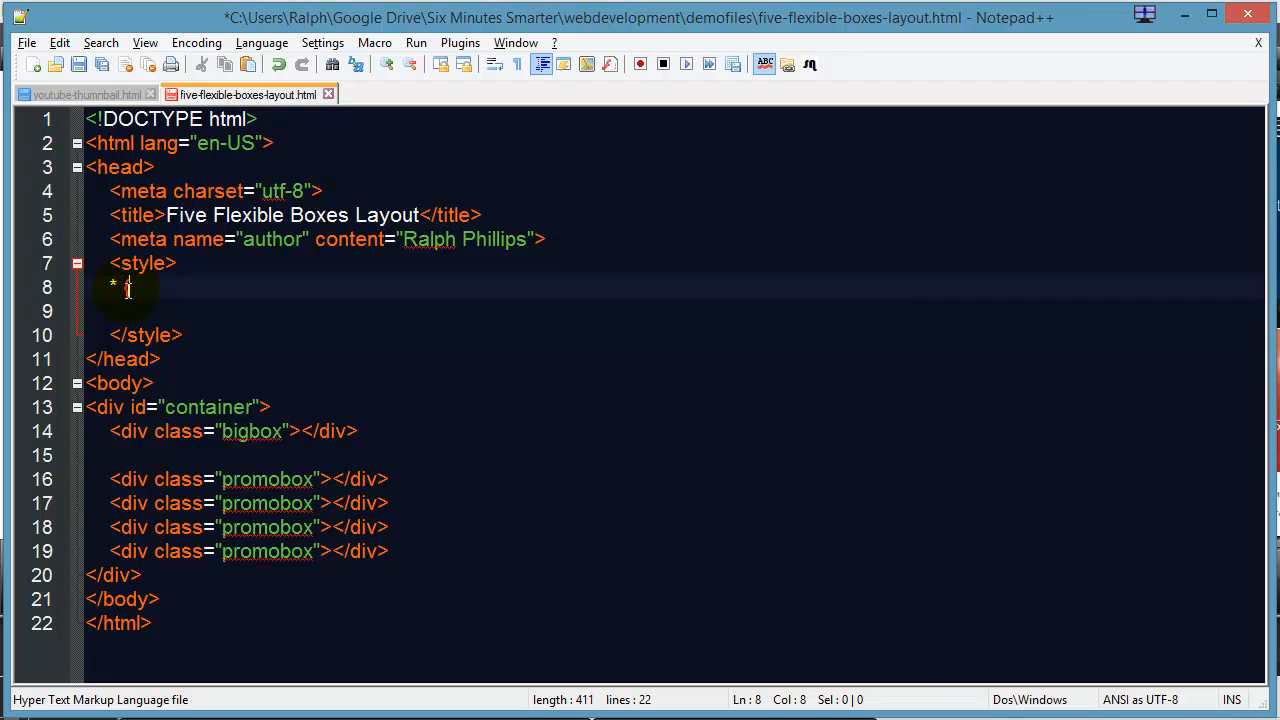
{"action": "type", "text": "margine"}
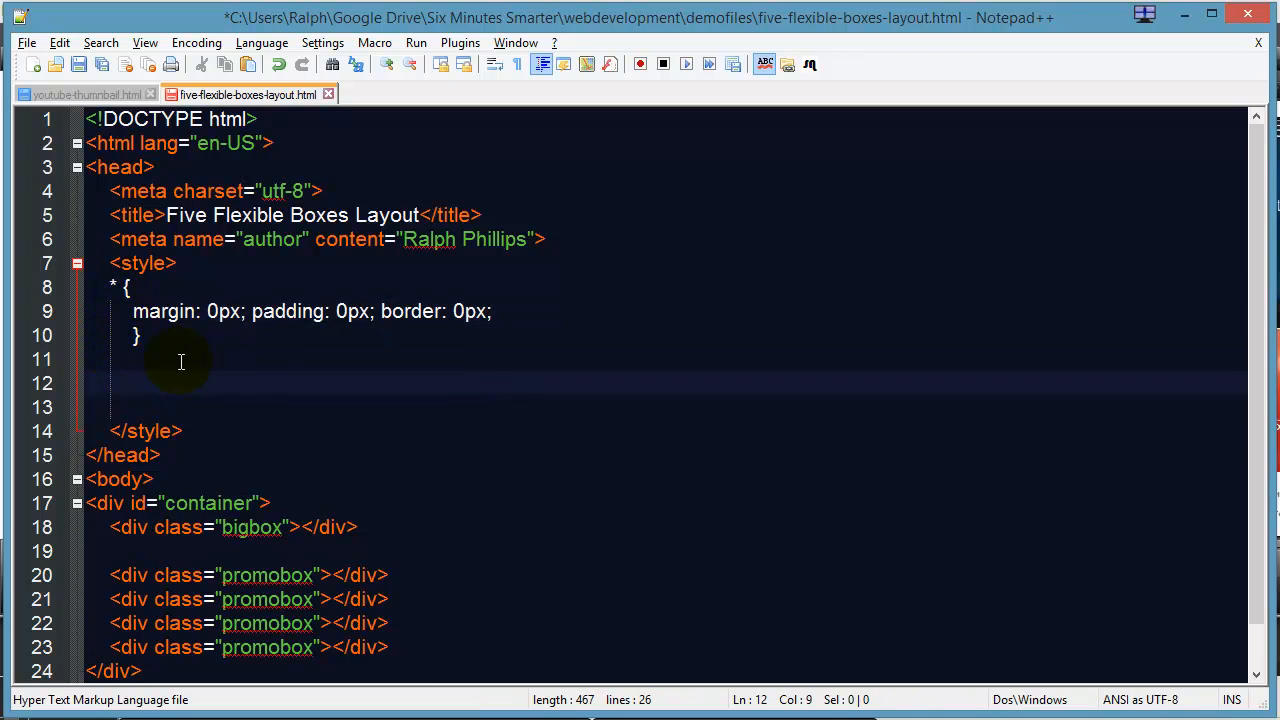
{"action": "left_click", "coordinate": [112, 377]}
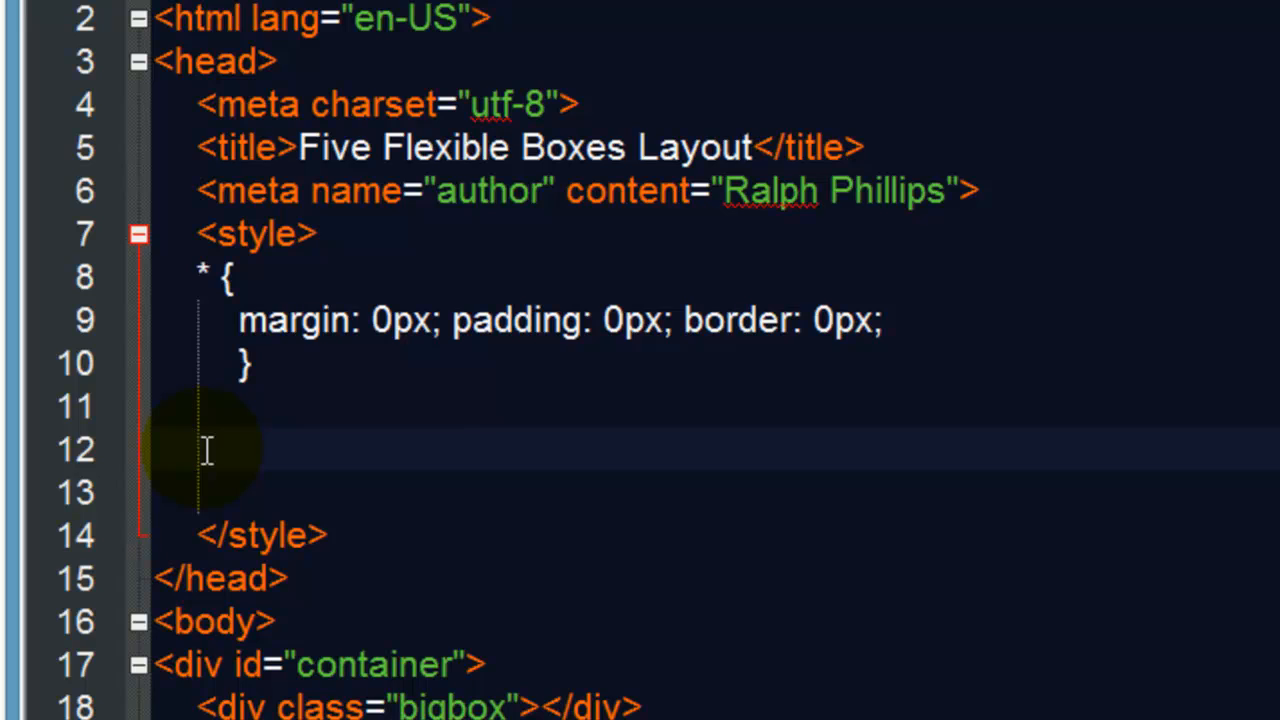
{"action": "mouse_move", "coordinate": [310, 432]}
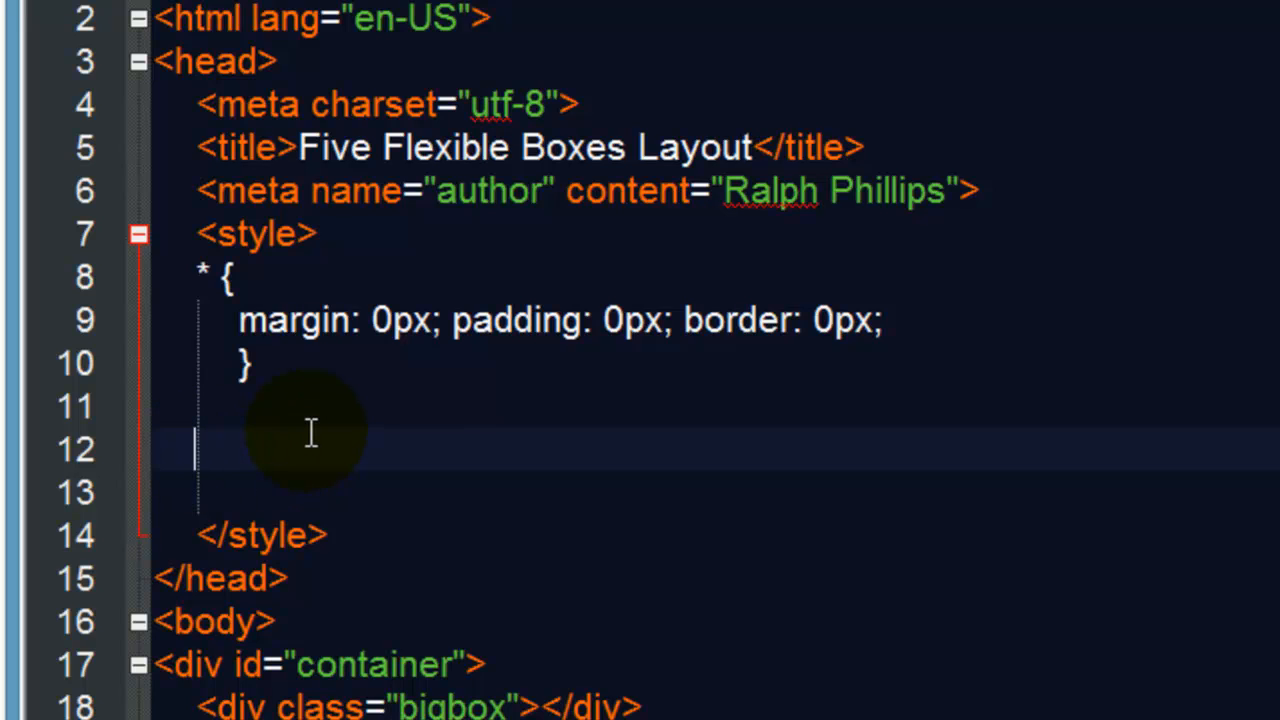
Step: Write a #container rule with width 100%, max-width 1440px and min-width 1024px
{"action": "type", "text": "#container"}
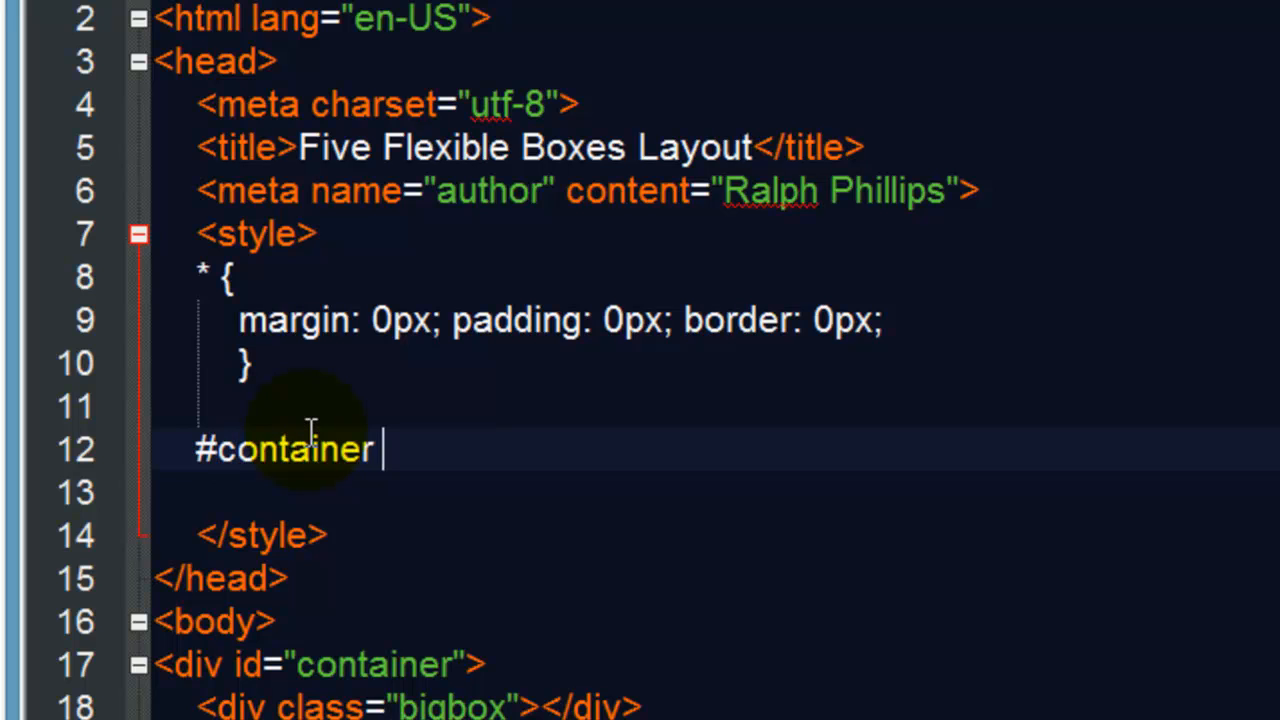
{"action": "type", "text": "{"}
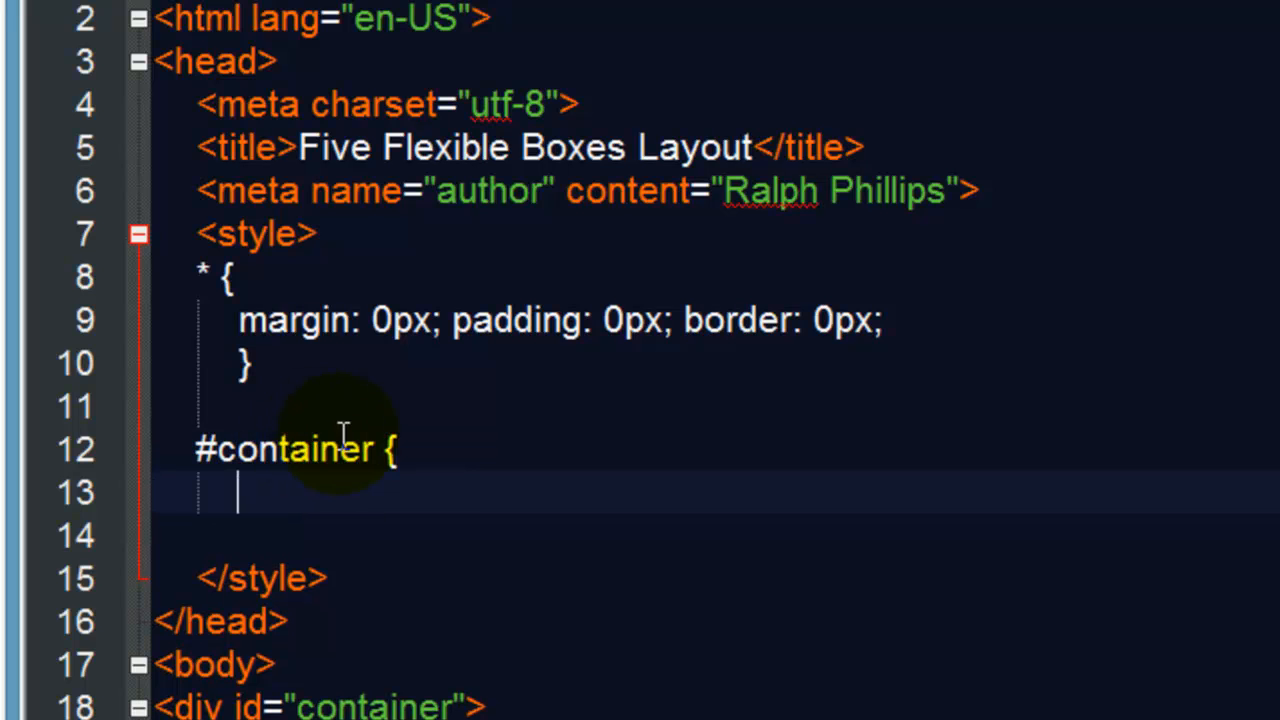
{"action": "type", "text": "}"}
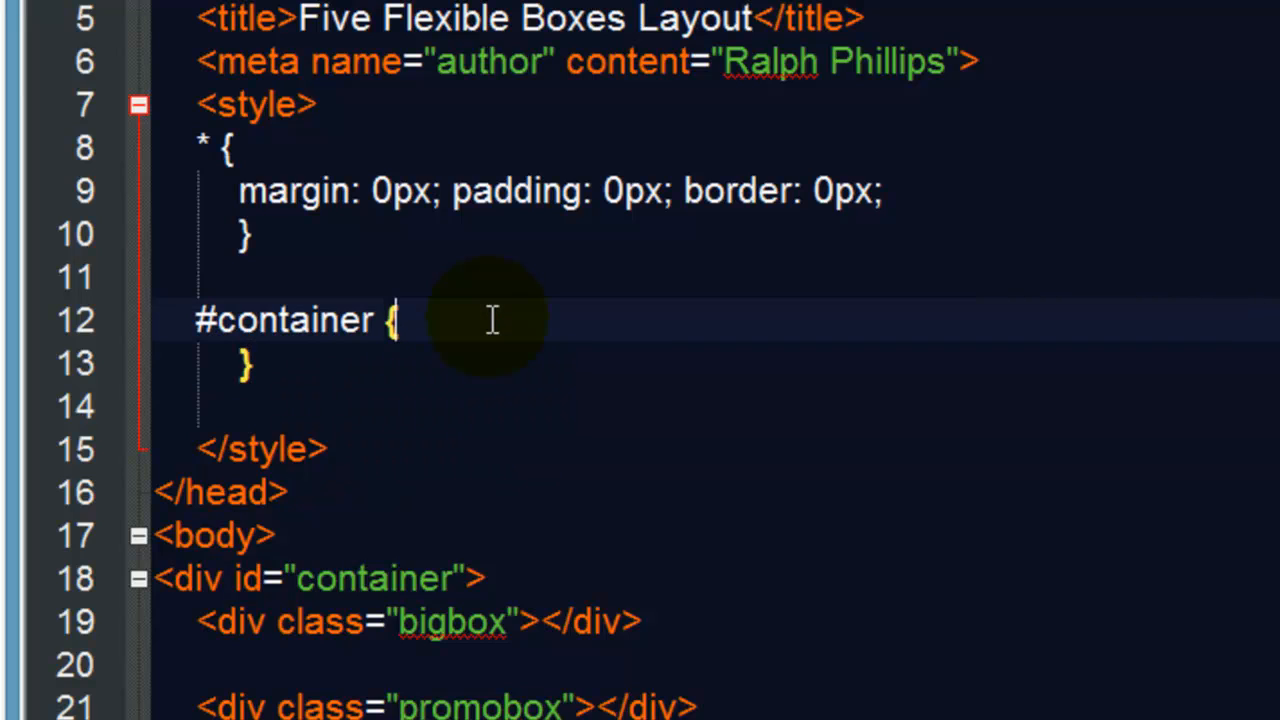
{"action": "type", "text": "width:"}
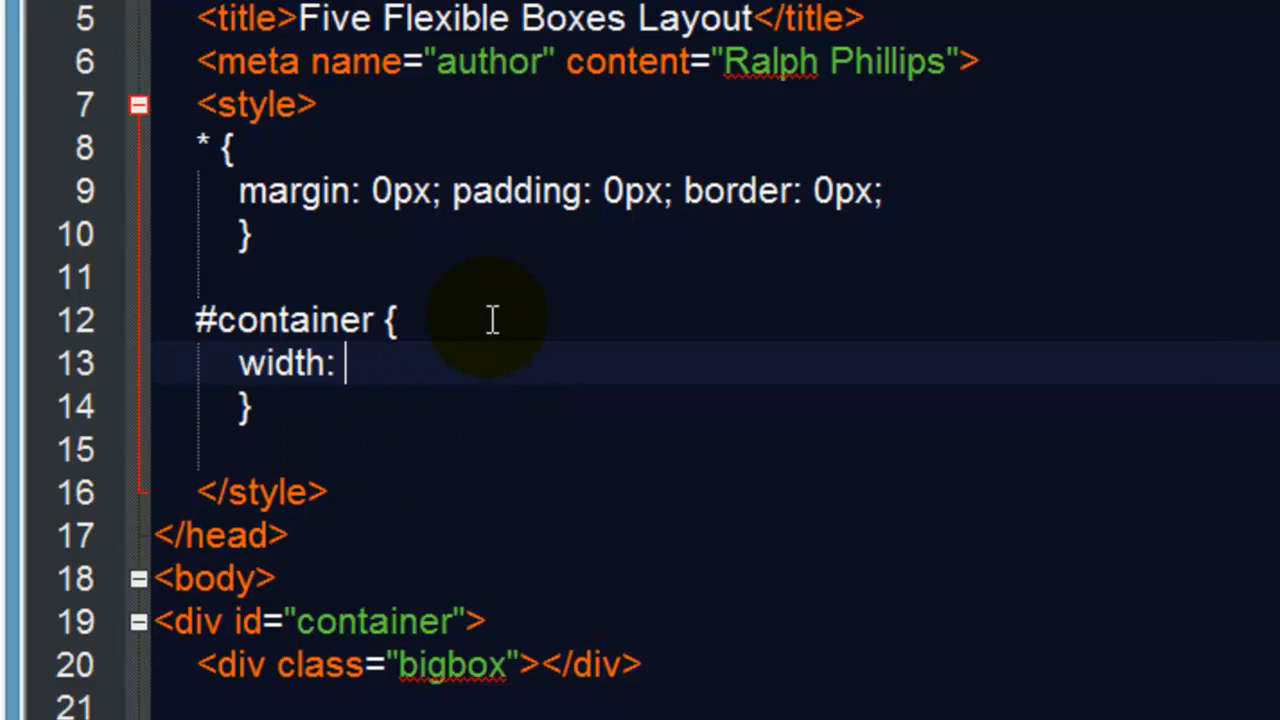
{"action": "type", "text": "100%;"}
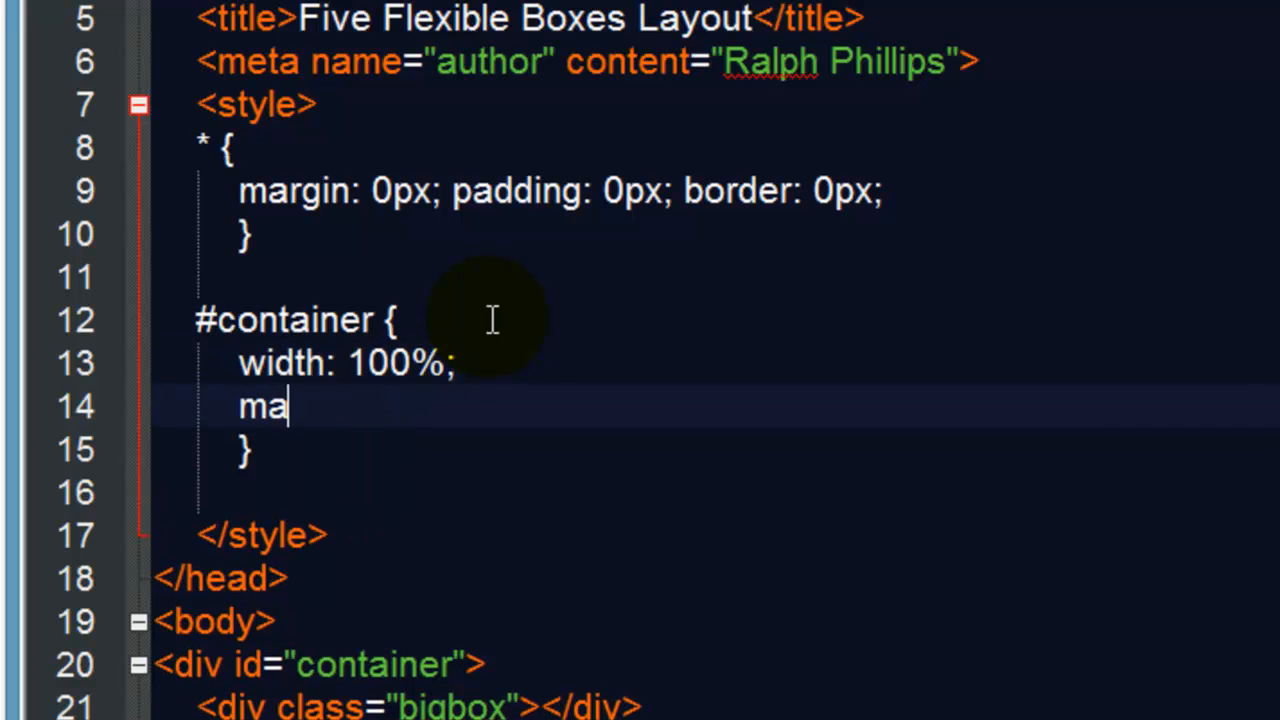
{"action": "type", "text": "x-width:"}
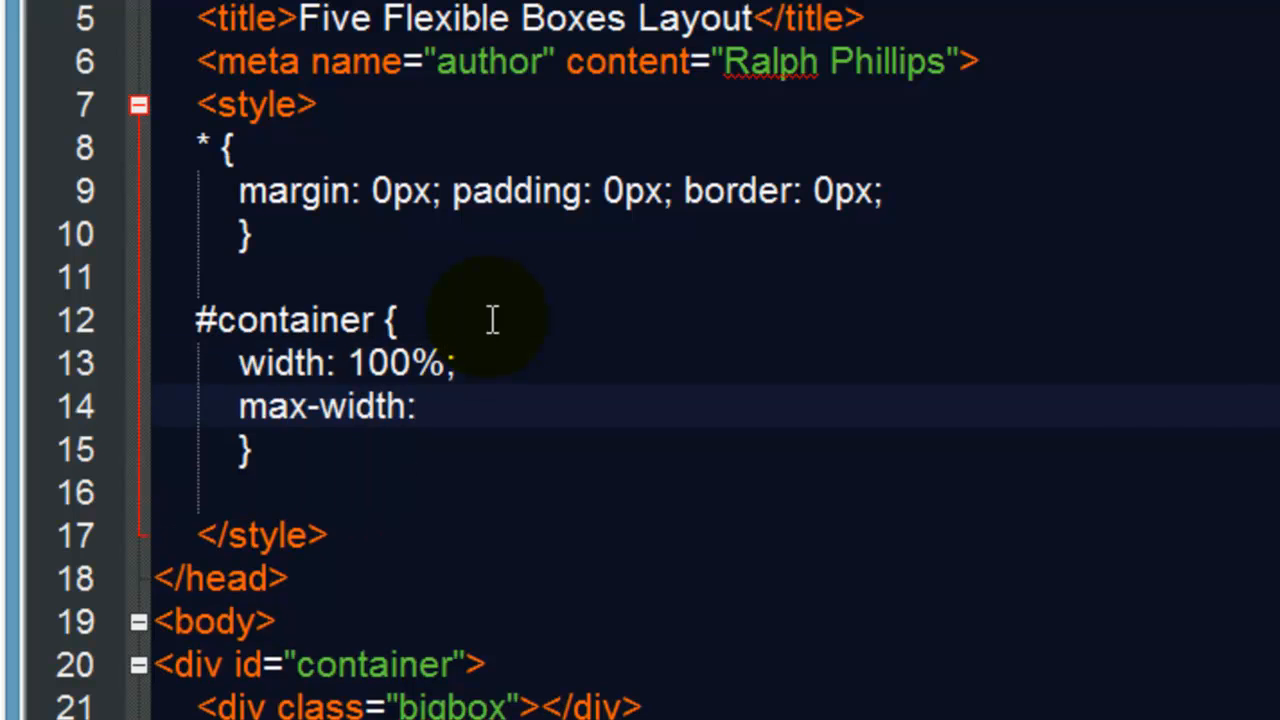
{"action": "type", "text": "1440px;"}
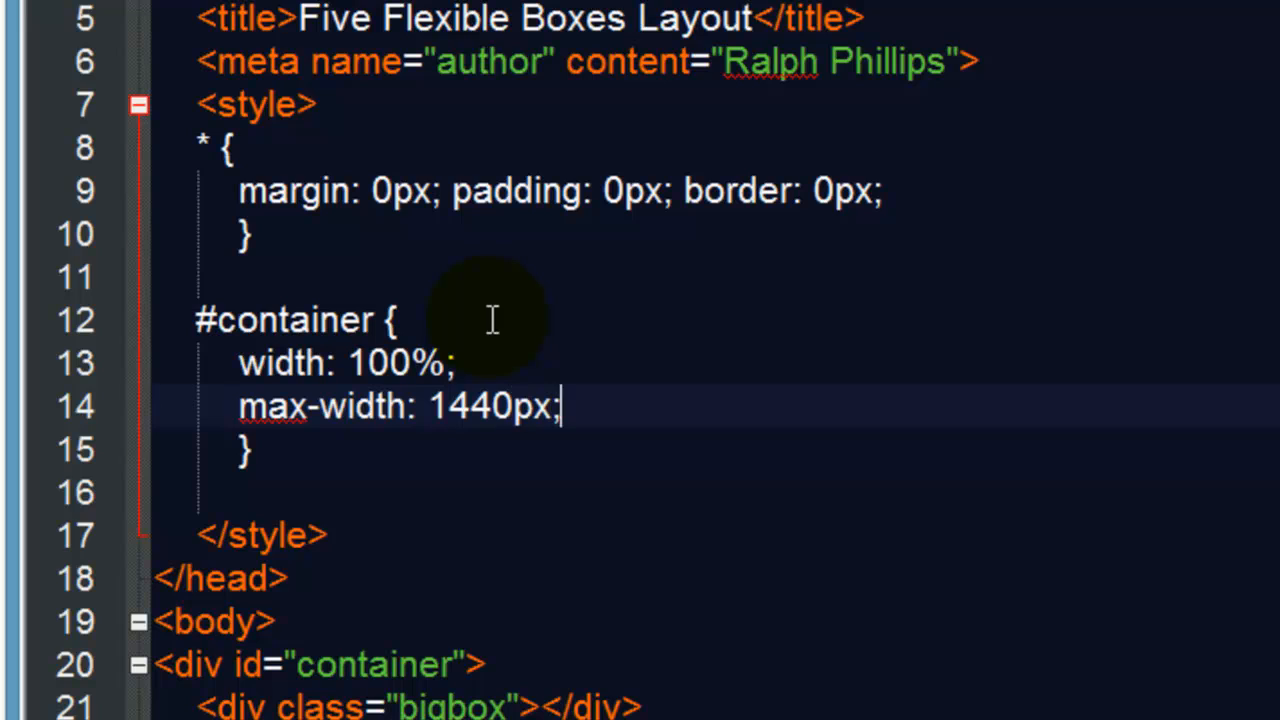
{"action": "type", "text": "min-width:"}
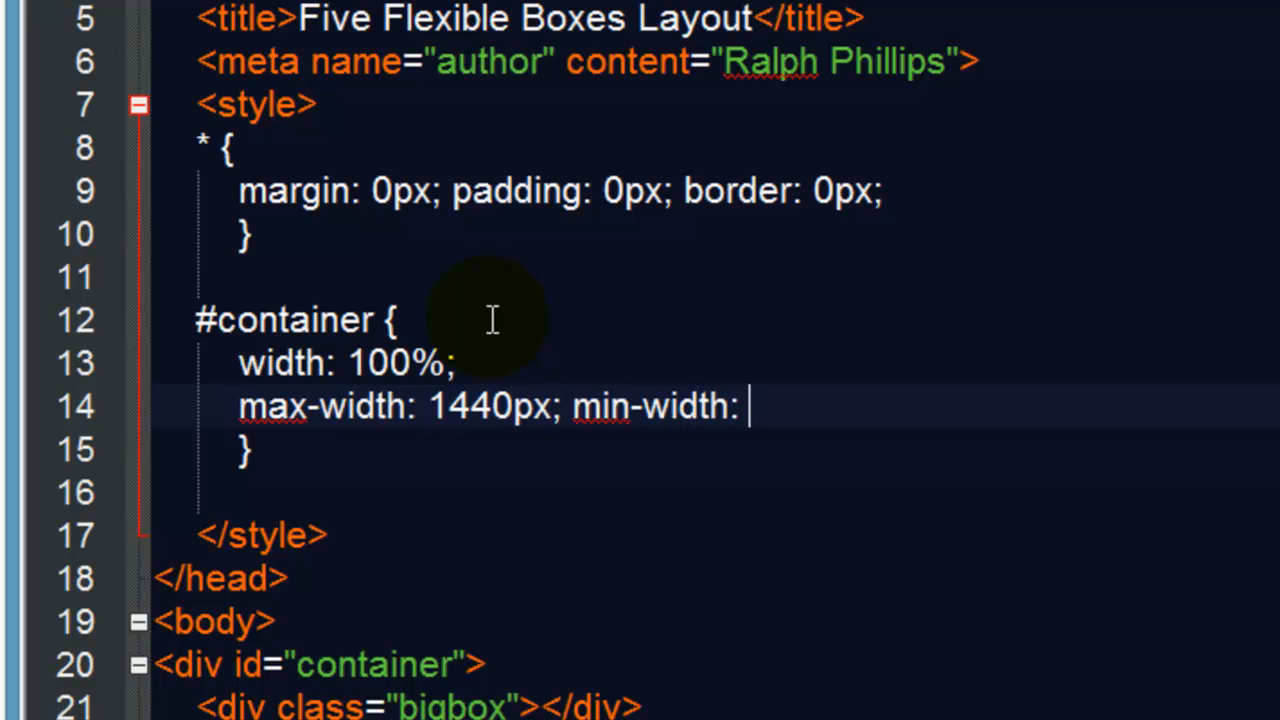
{"action": "type", "text": "1024px;"}
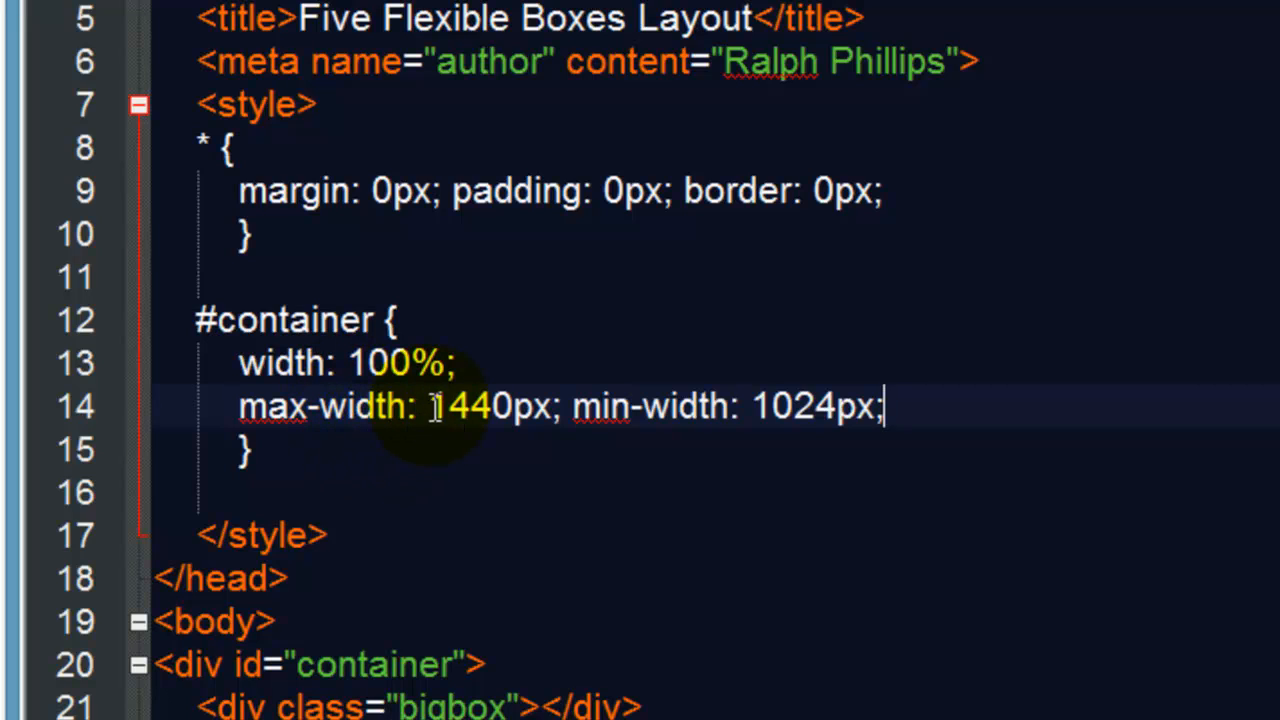
Step: Add a 1px solid red border to #container and preview the page in Chrome
{"action": "double_click", "coordinate": [650, 407]}
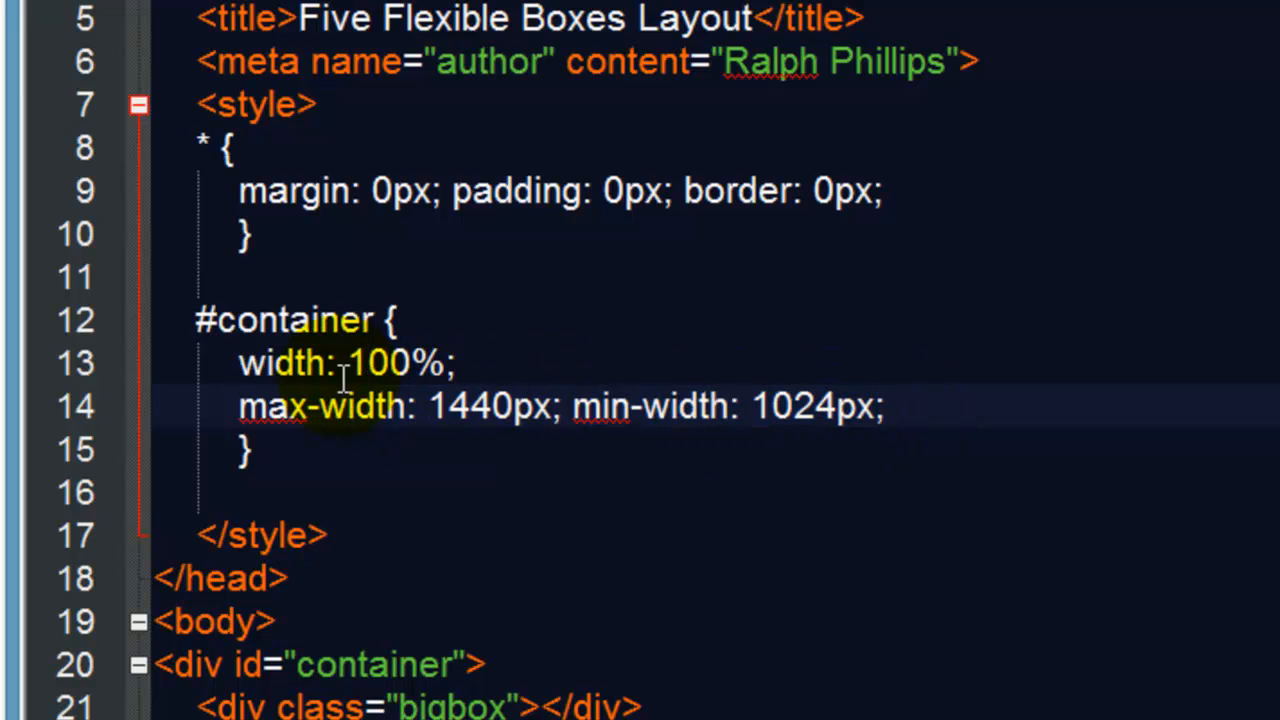
{"action": "left_click", "coordinate": [885, 407]}
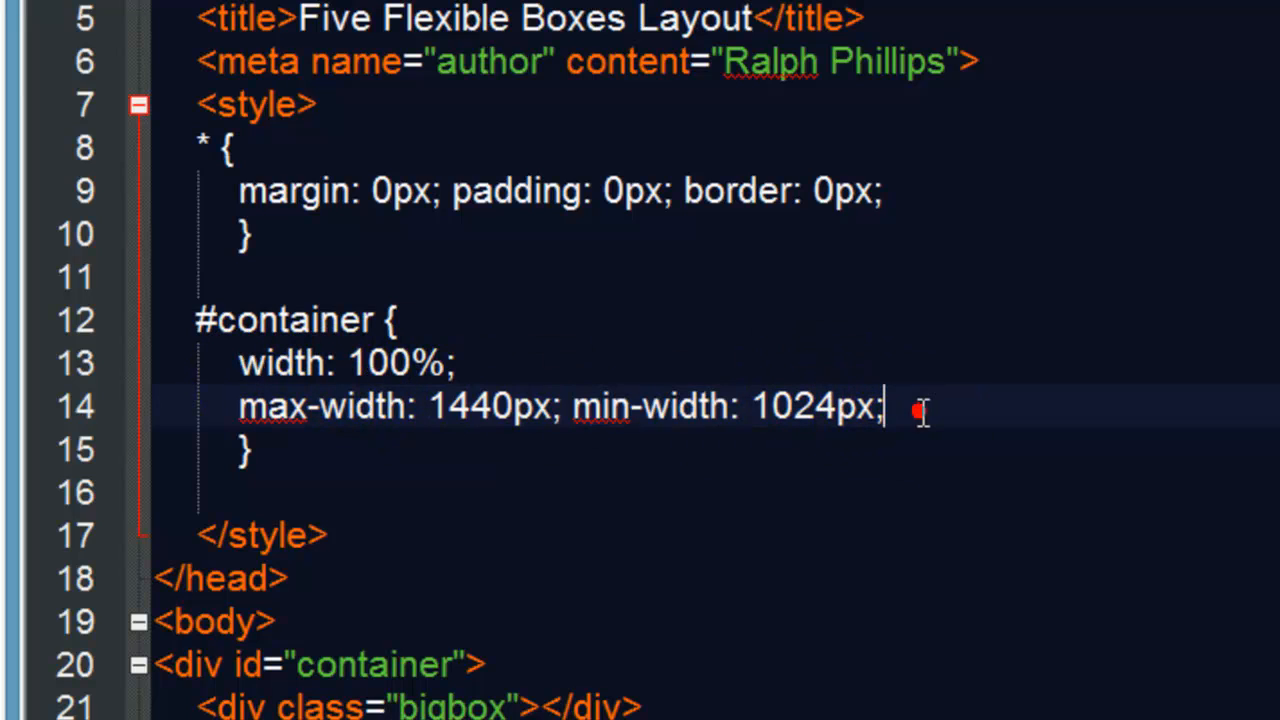
{"action": "key", "text": "Enter"}
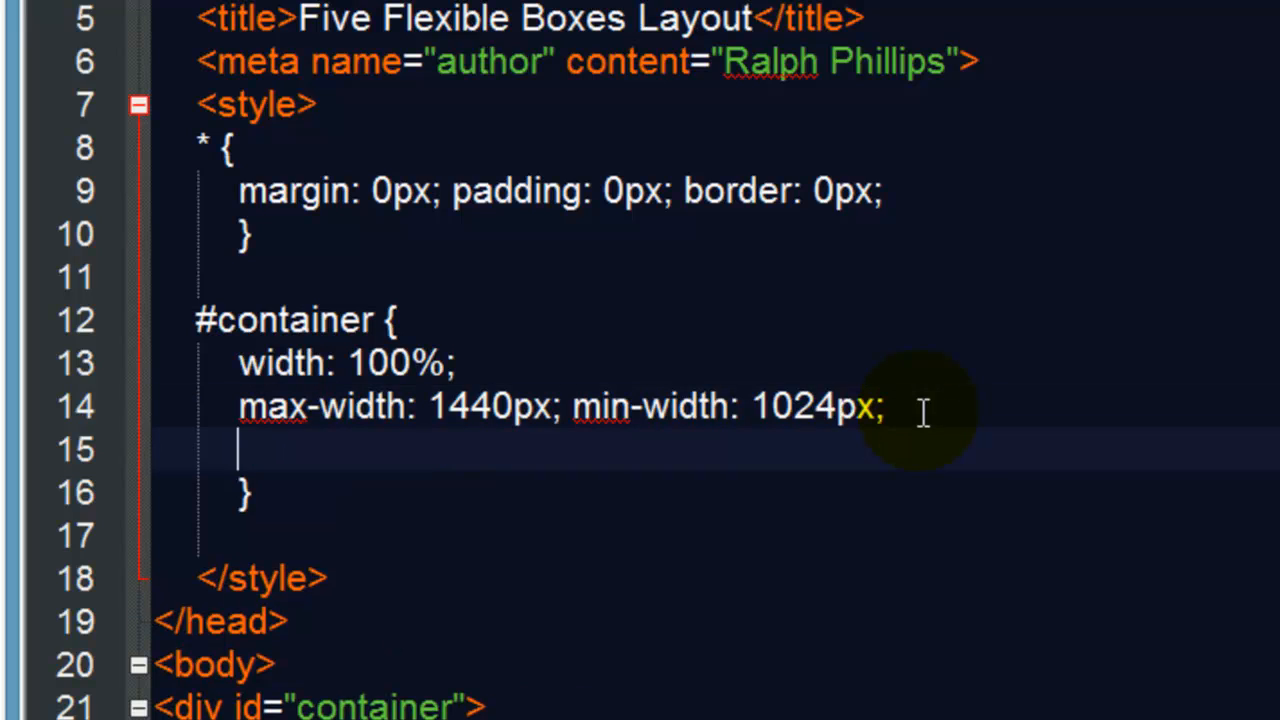
{"action": "type", "text": "border"}
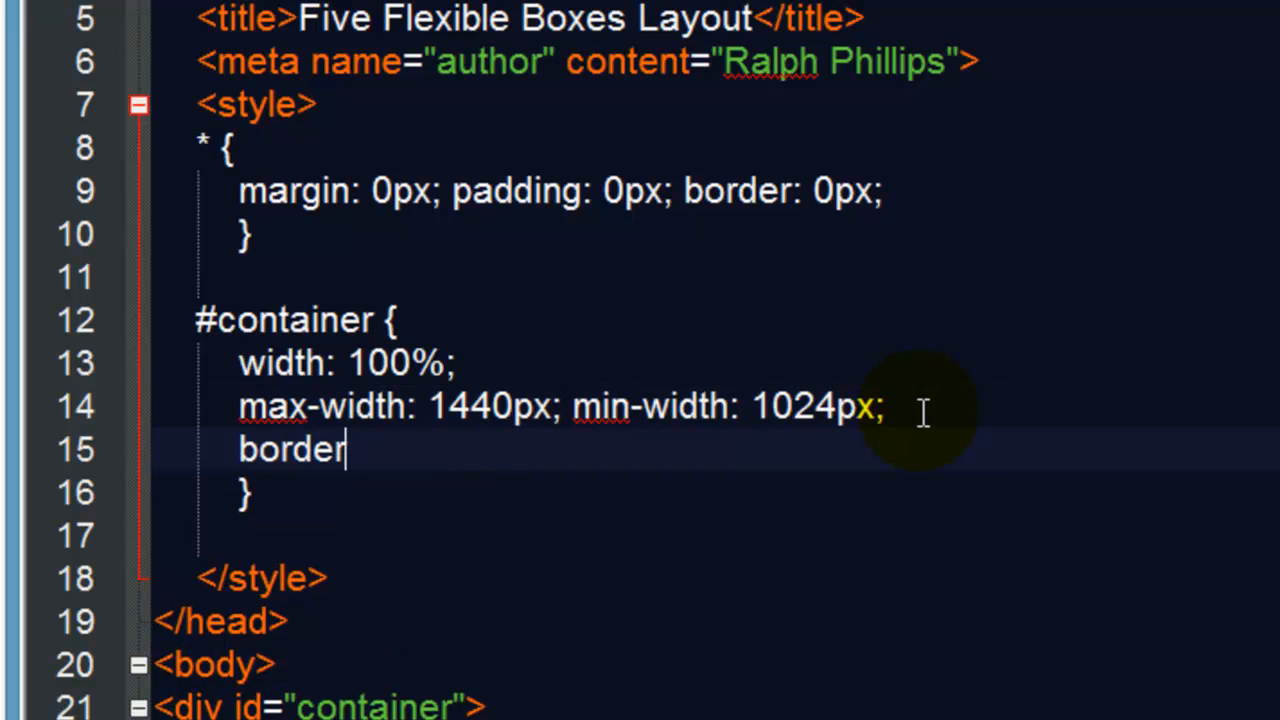
{"action": "type", "text": ": 1px"}
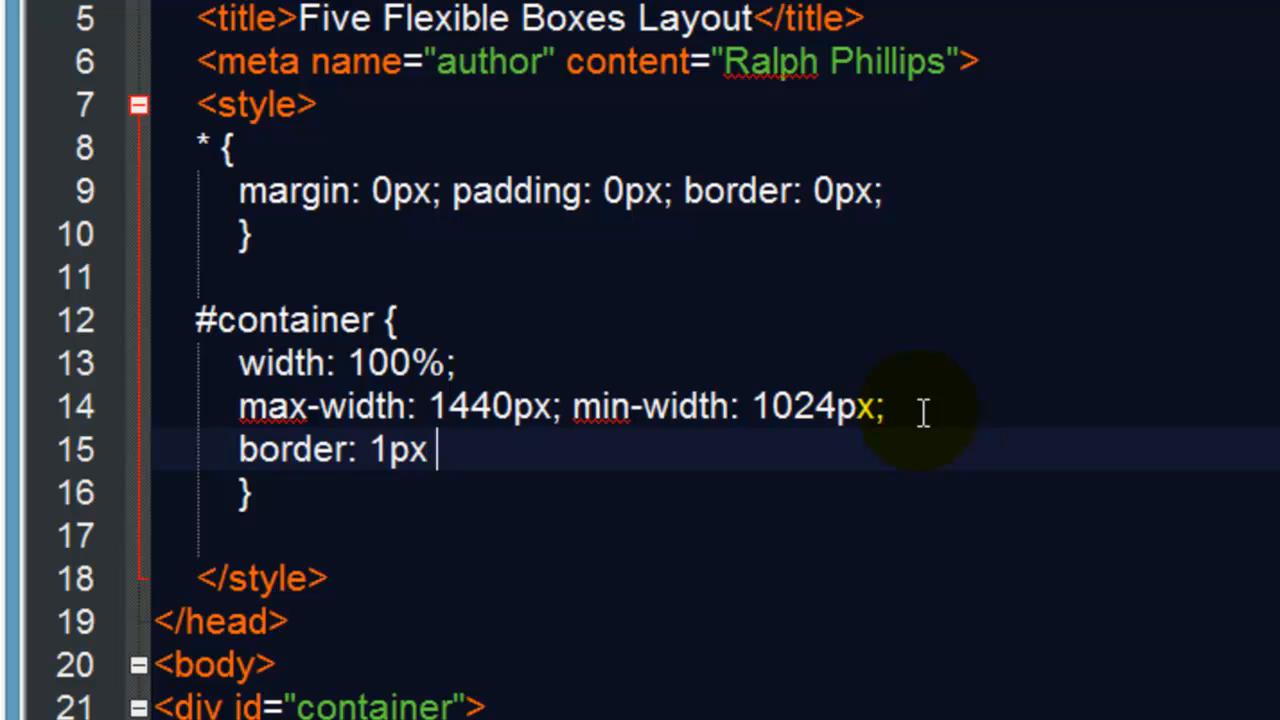
{"action": "type", "text": "solid red;"}
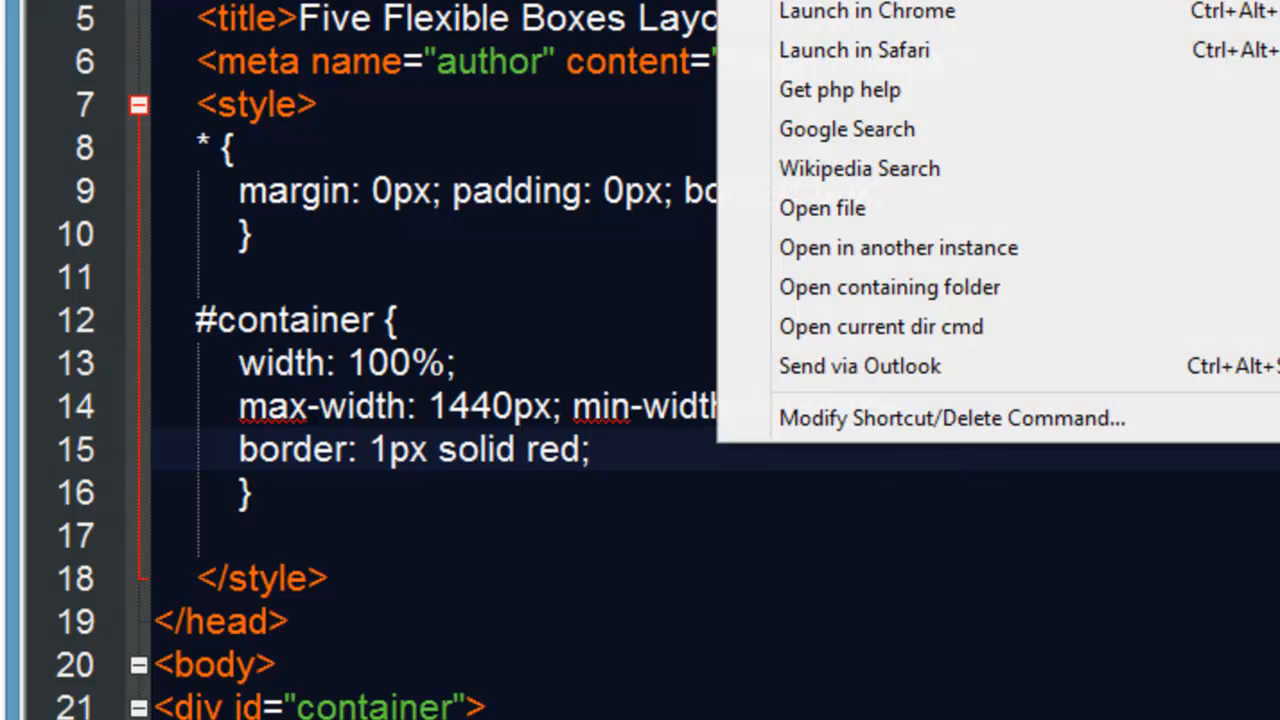
{"action": "left_click", "coordinate": [866, 11]}
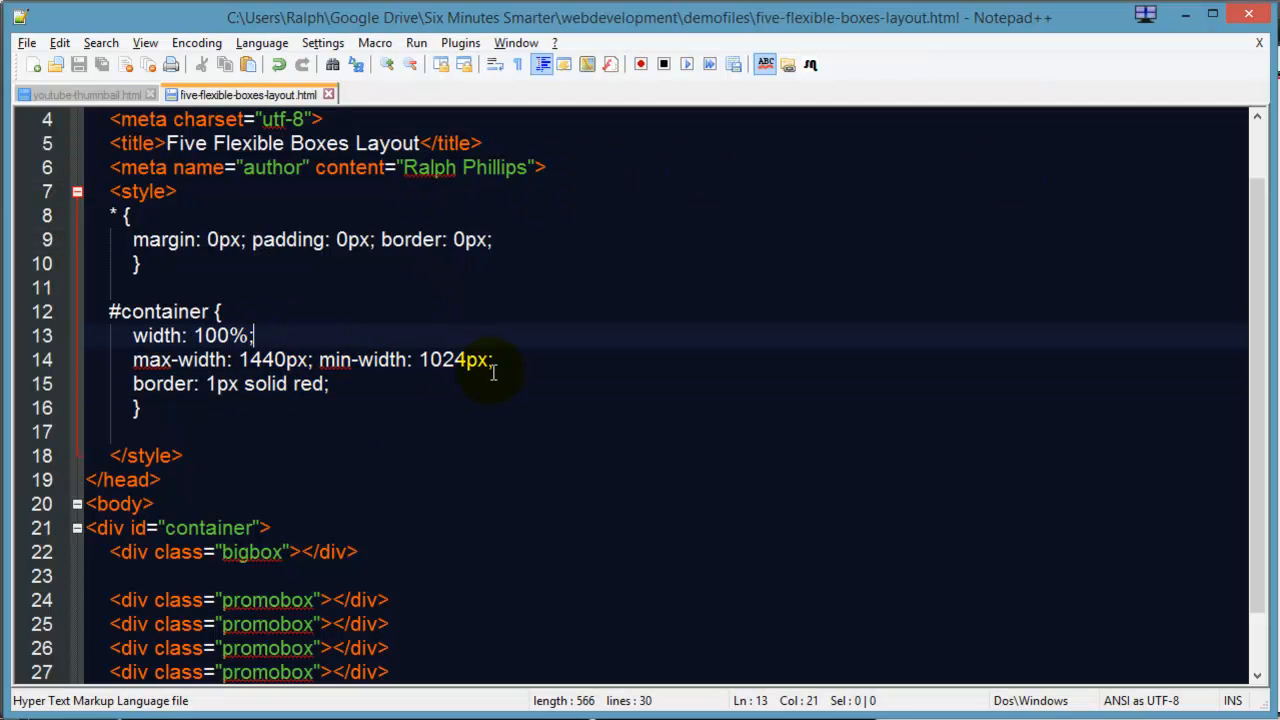
{"action": "type", "text": "height: 500px;"}
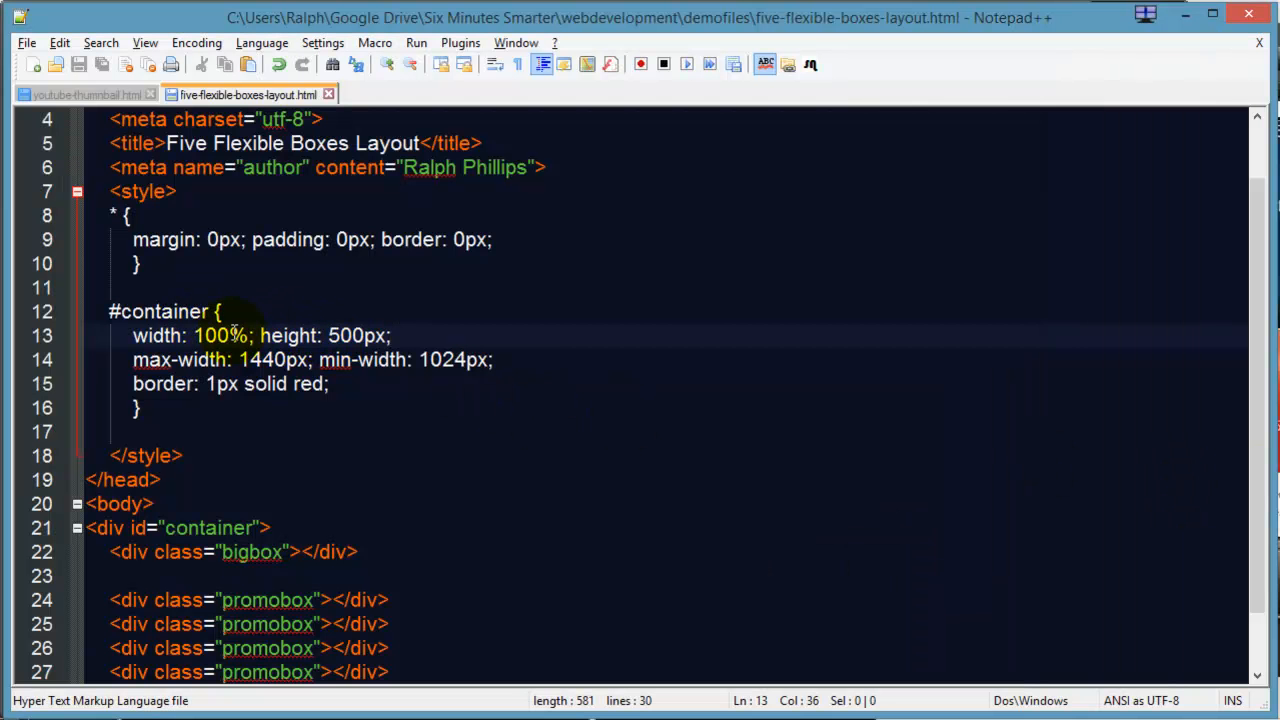
Step: Change the #container width from 100% to 98% and add margin: 0px auto
{"action": "double_click", "coordinate": [211, 335]}
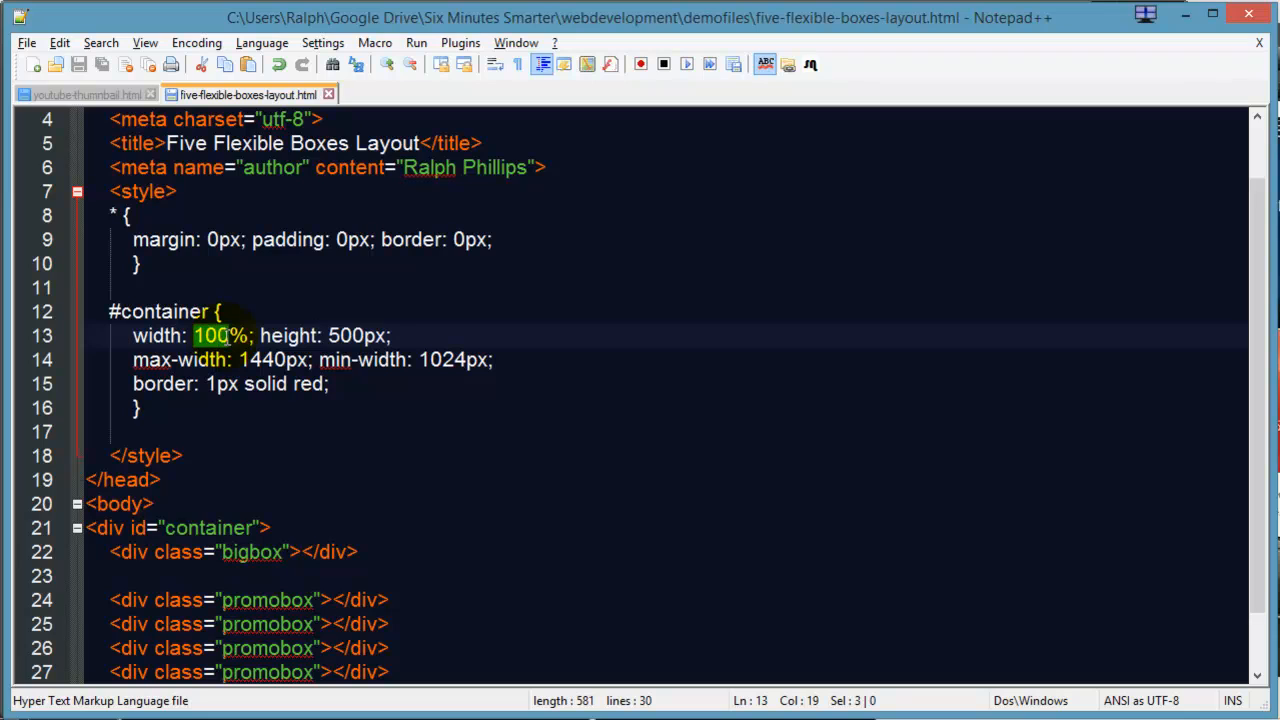
{"action": "type", "text": "98"}
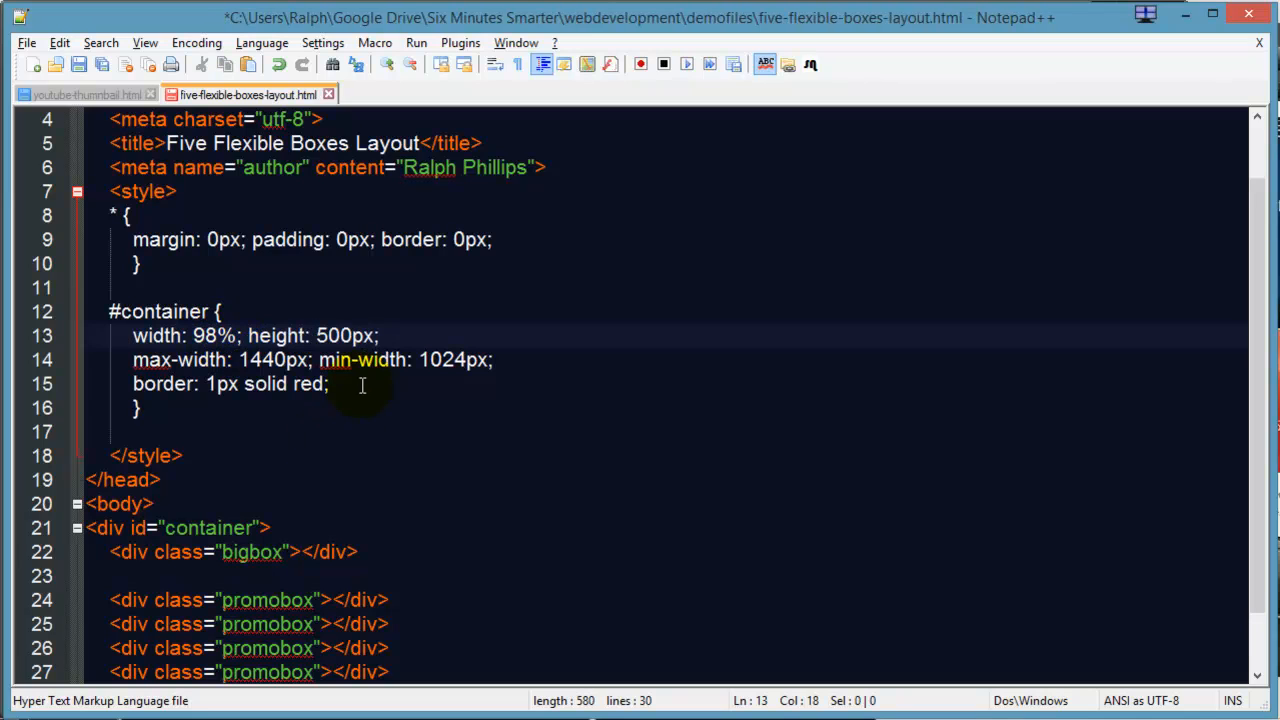
{"action": "type", "text": "mA"}
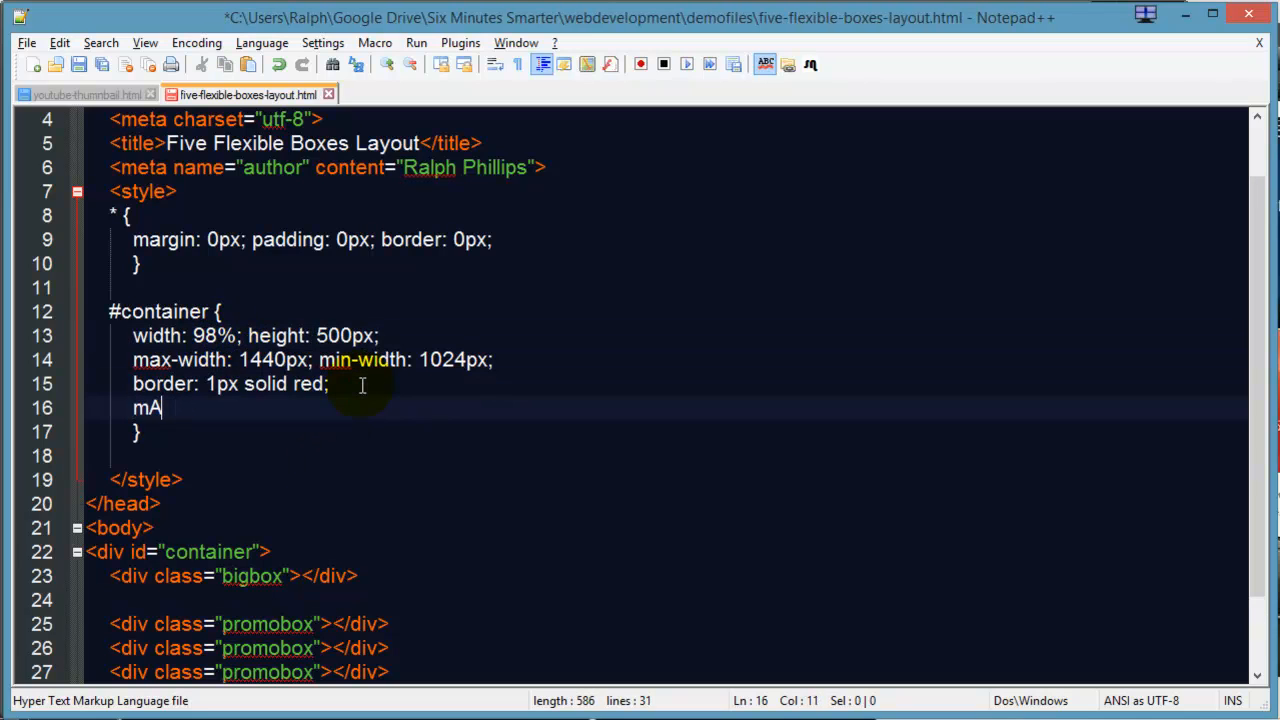
{"action": "type", "text": "argi"}
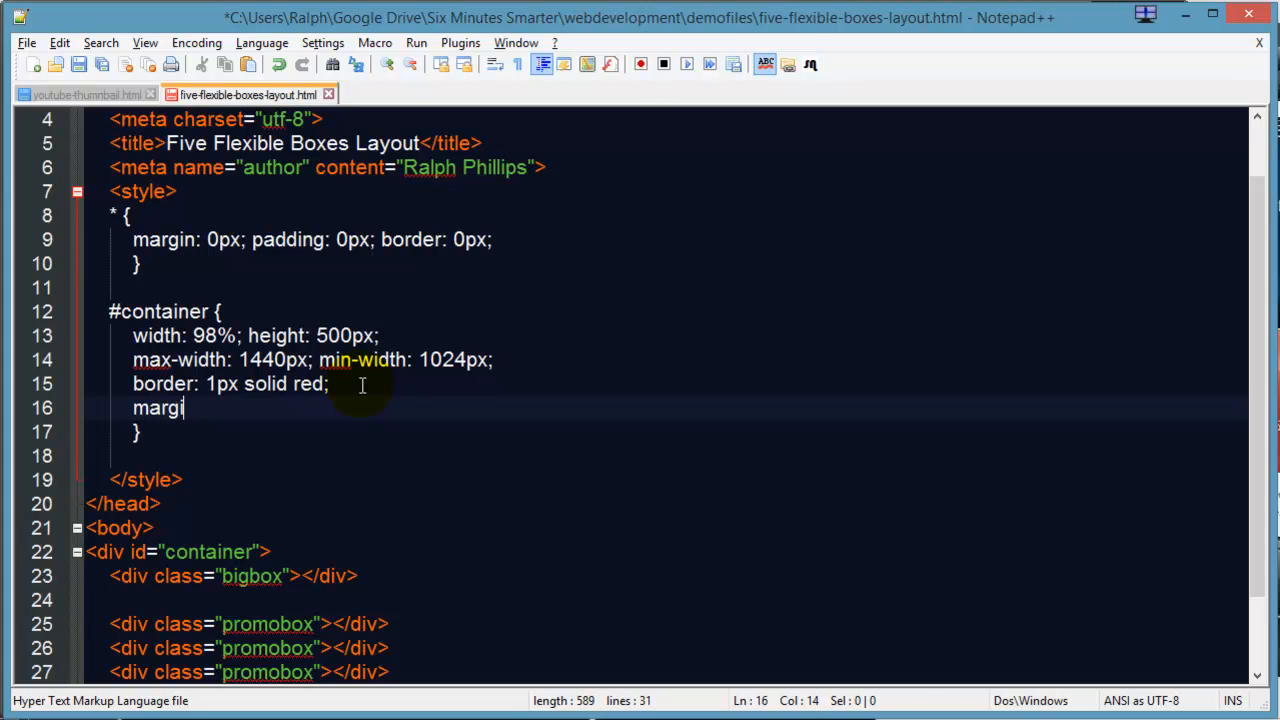
{"action": "type", "text": "n: 0px"}
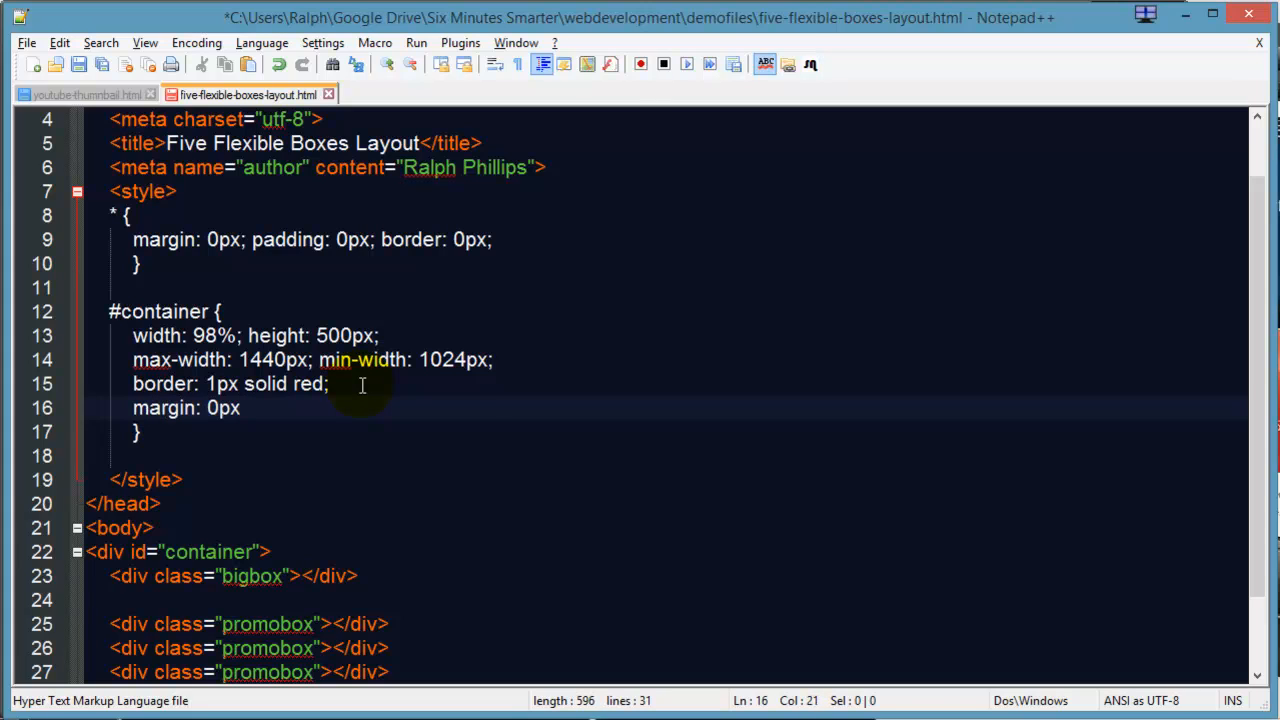
{"action": "type", "text": "auto;"}
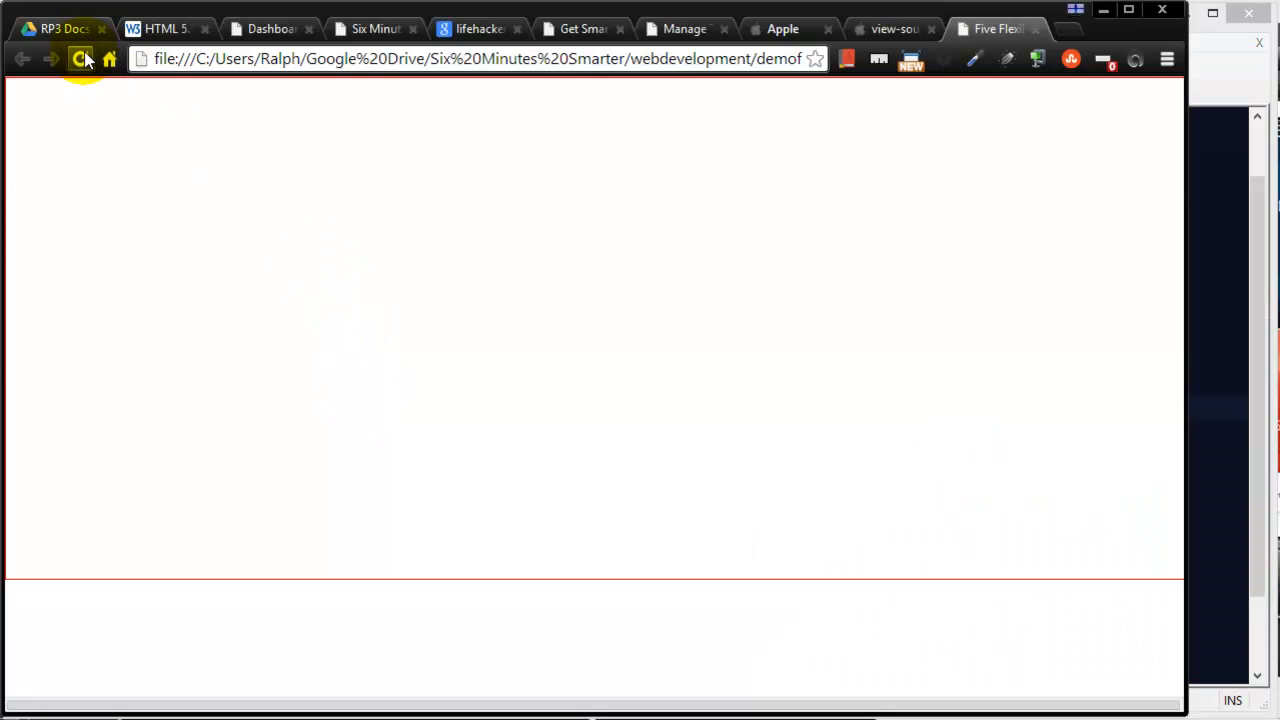
Step: Reload the Chrome preview to show the updated red-bordered container
{"action": "left_click", "coordinate": [80, 58]}
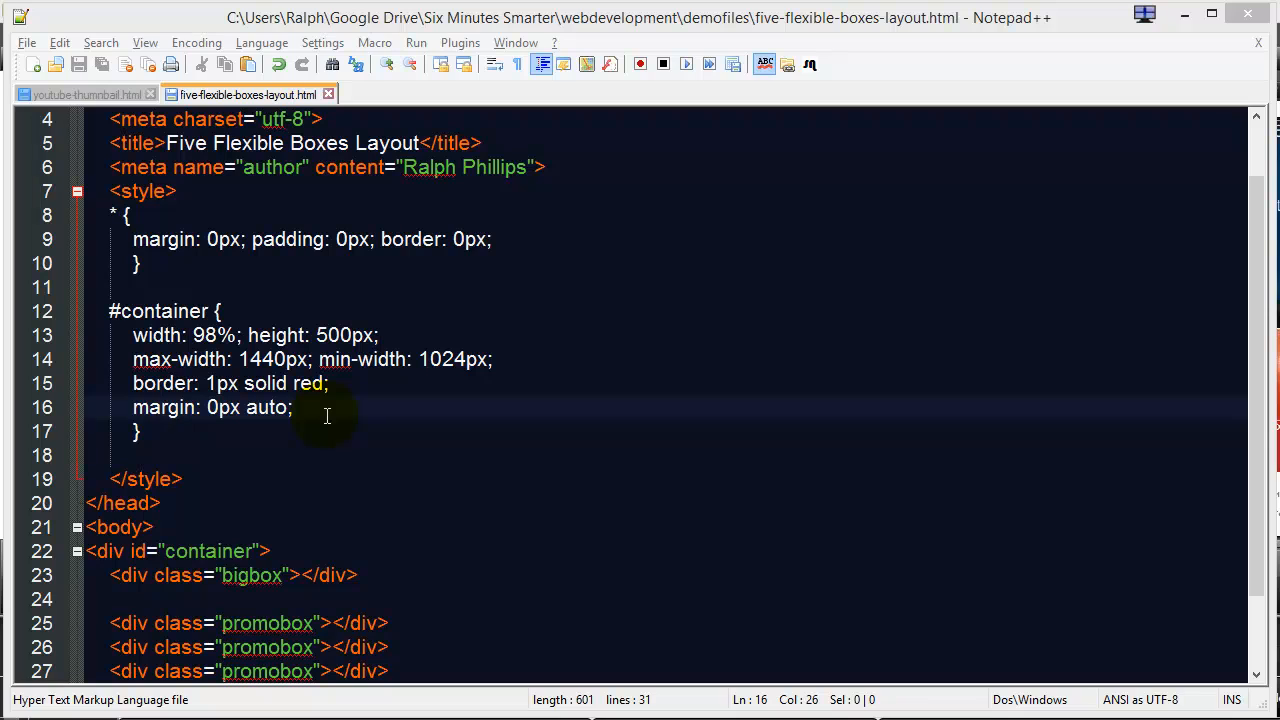
{"action": "mouse_move", "coordinate": [351, 548]}
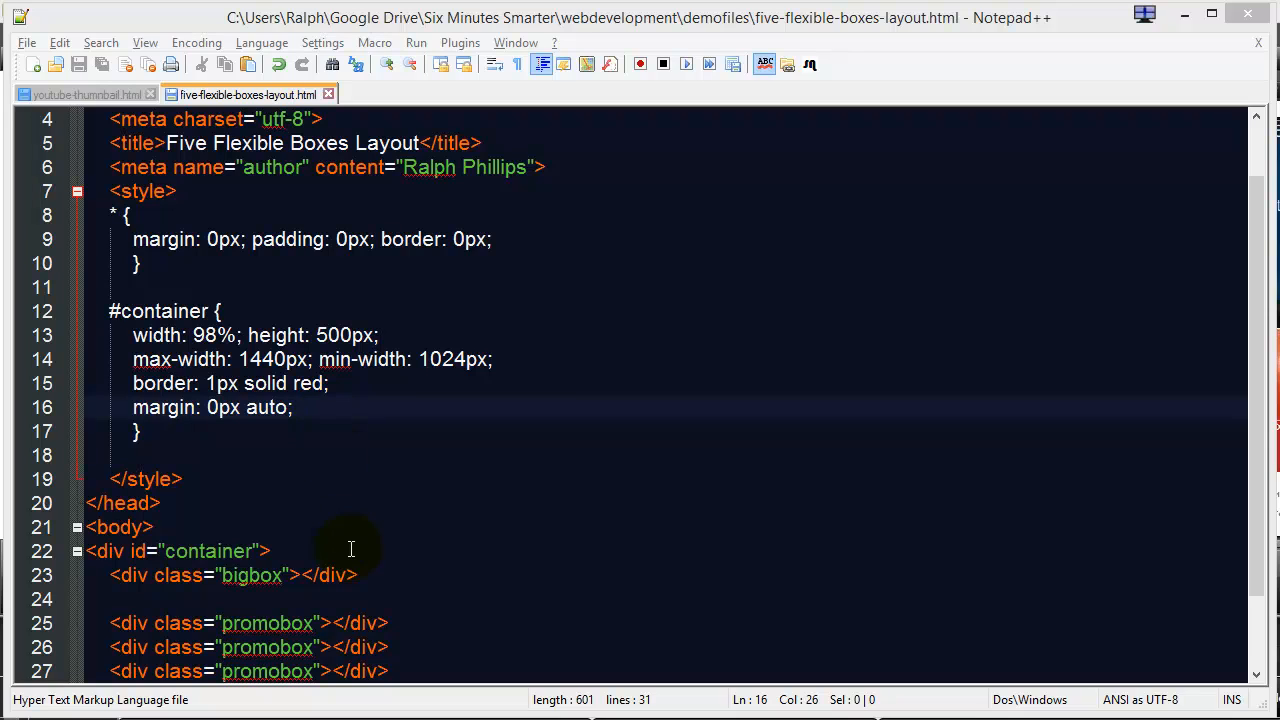